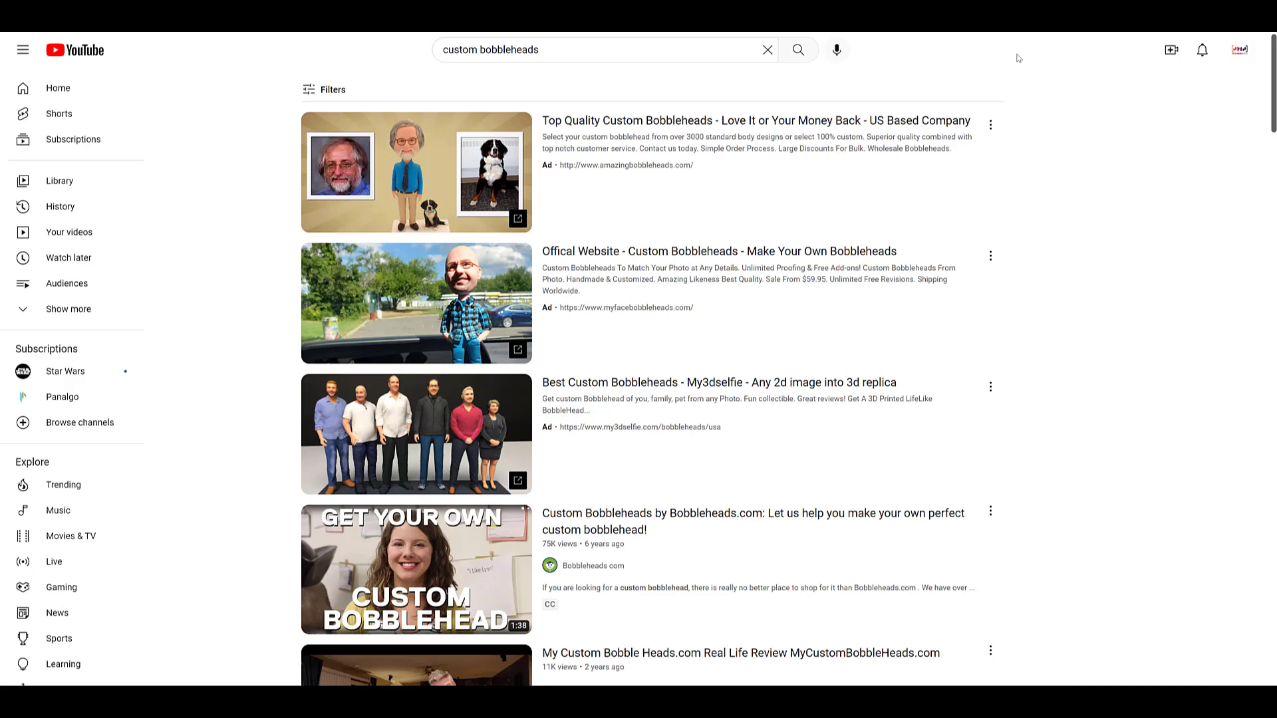
pyautogui.moveTo(886, 49)
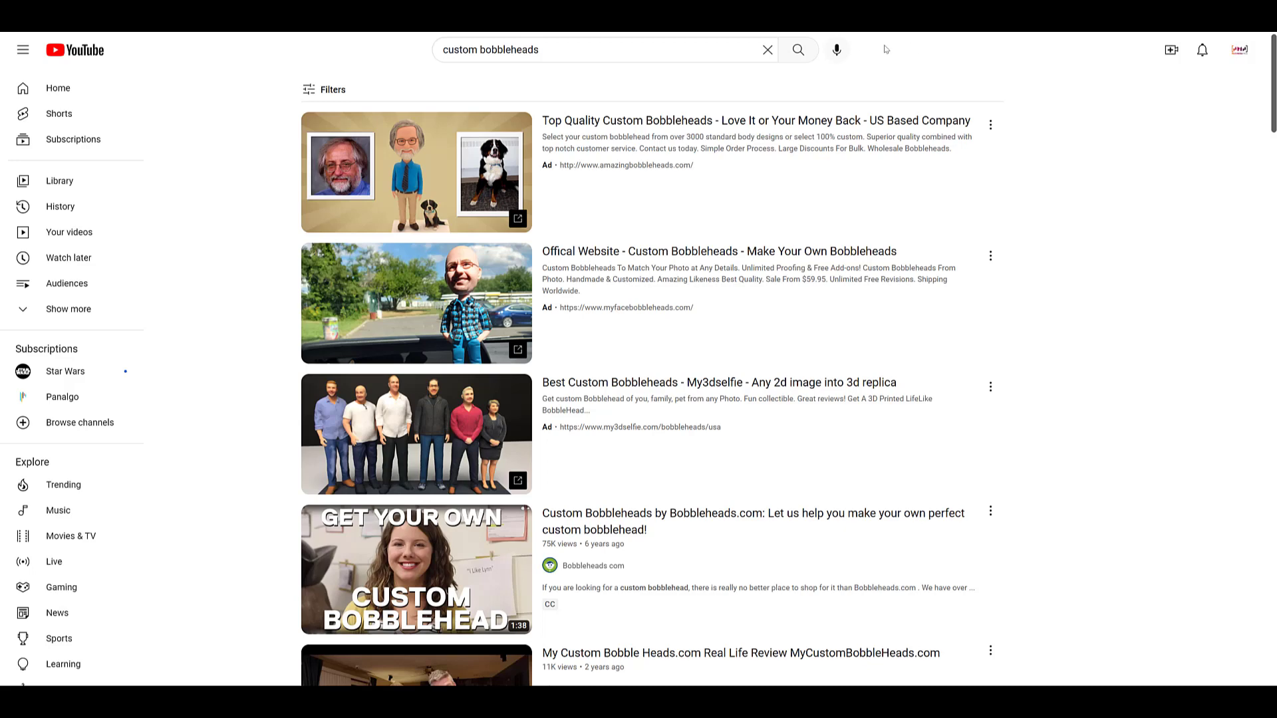
pyautogui.moveTo(665, 46)
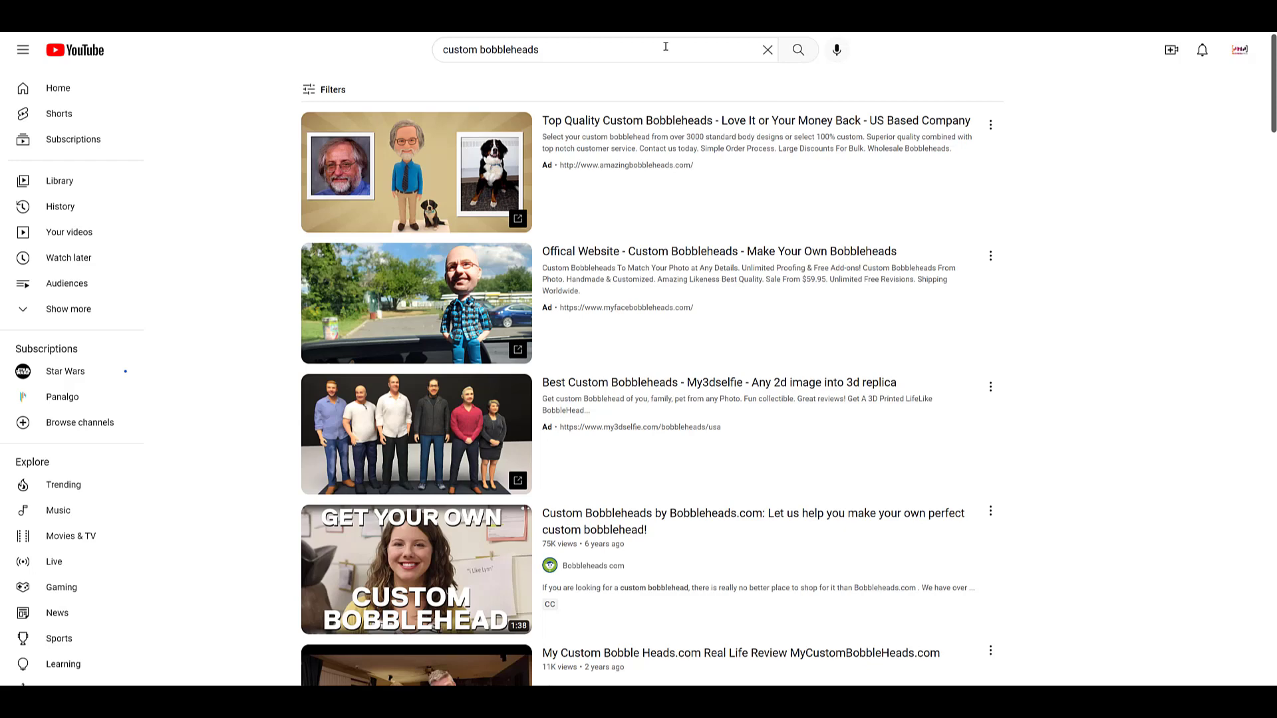
pyautogui.moveTo(653, 82)
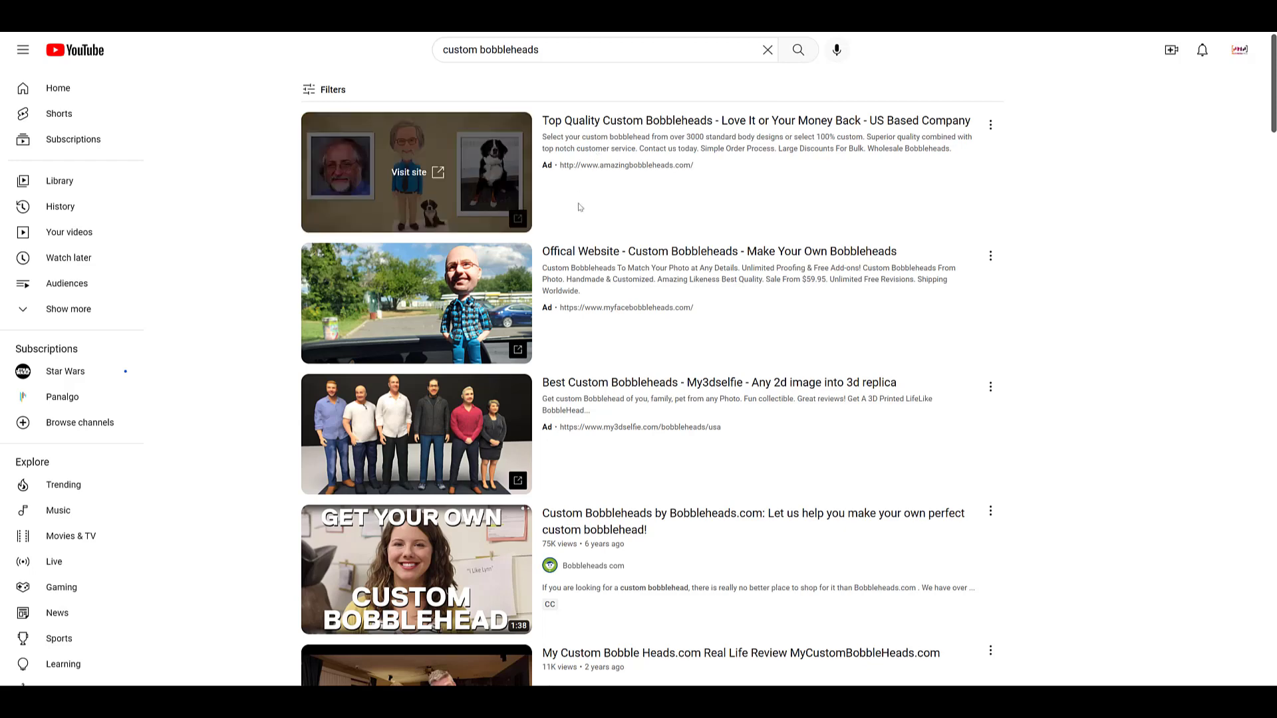
pyautogui.moveTo(1082, 444)
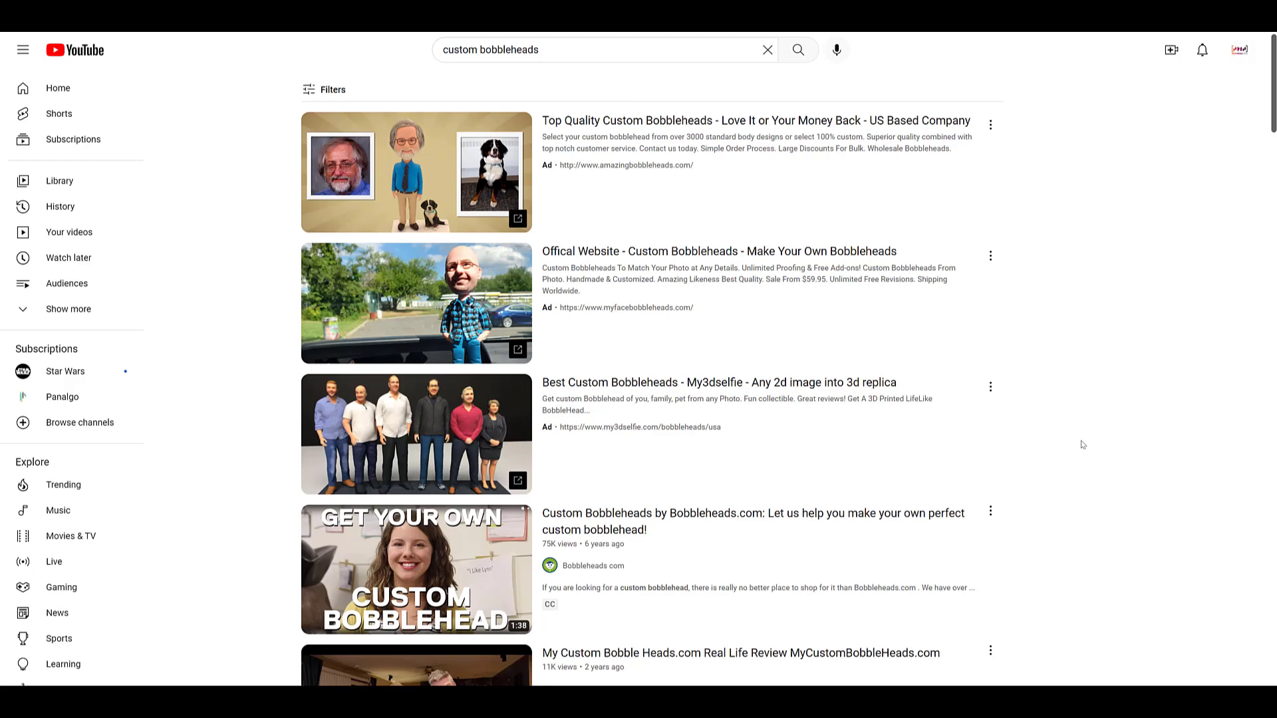
pyautogui.moveTo(416, 172)
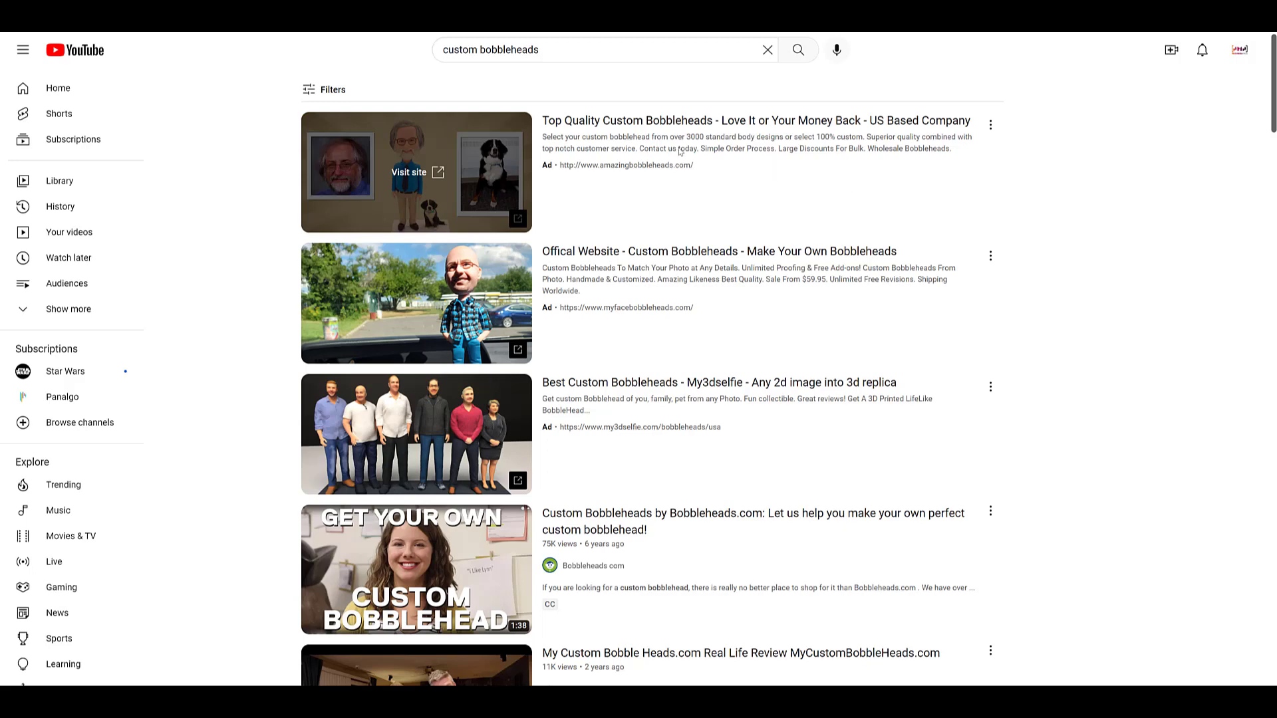
pyautogui.moveTo(801, 201)
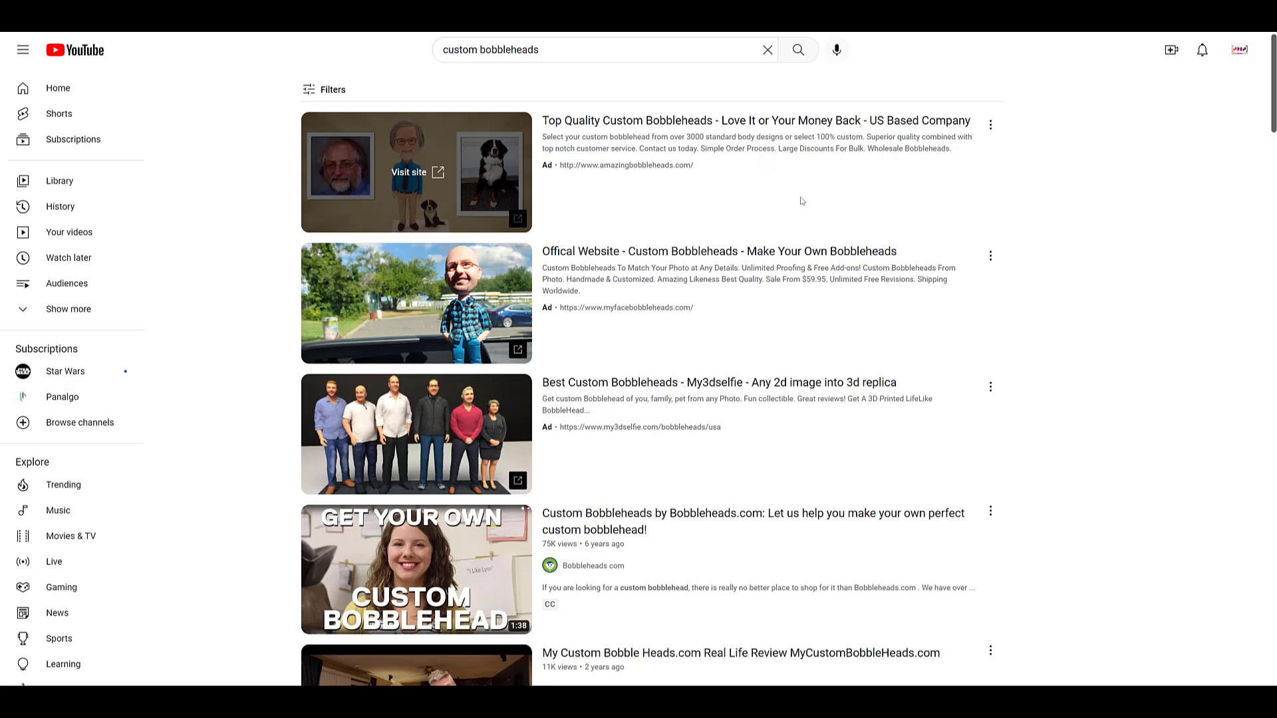
pyautogui.moveTo(404, 256)
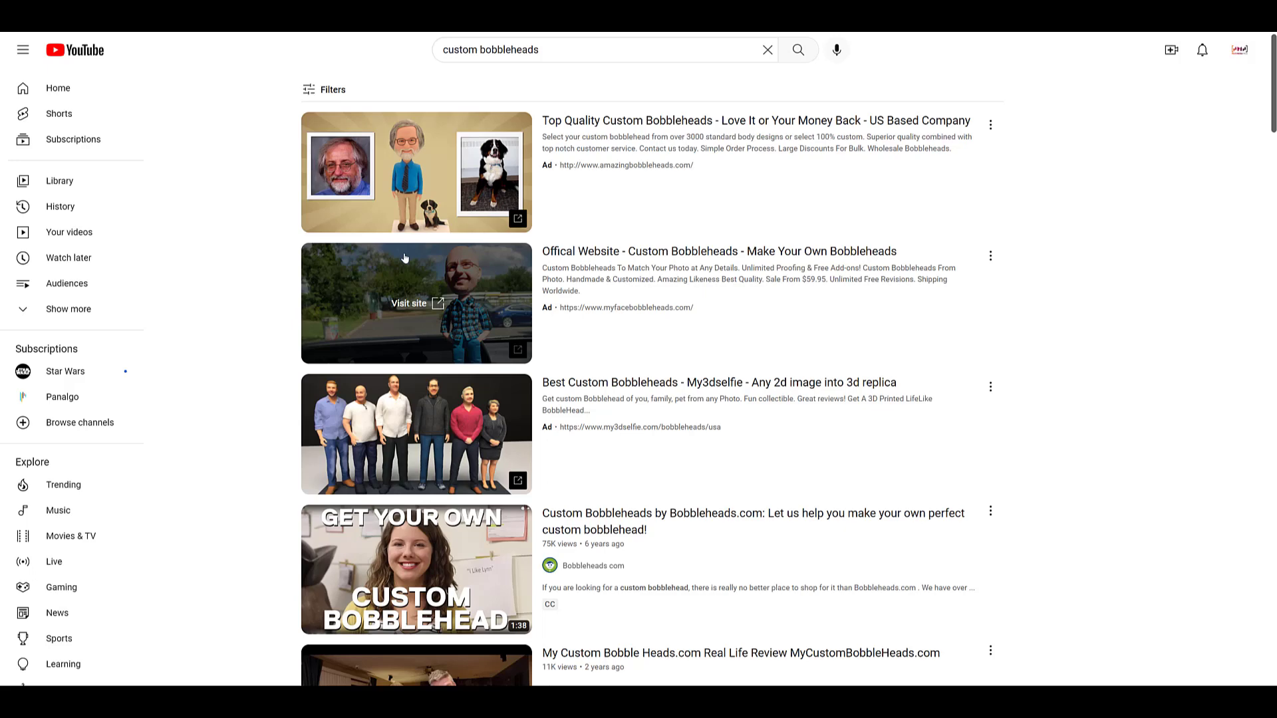
pyautogui.moveTo(254, 329)
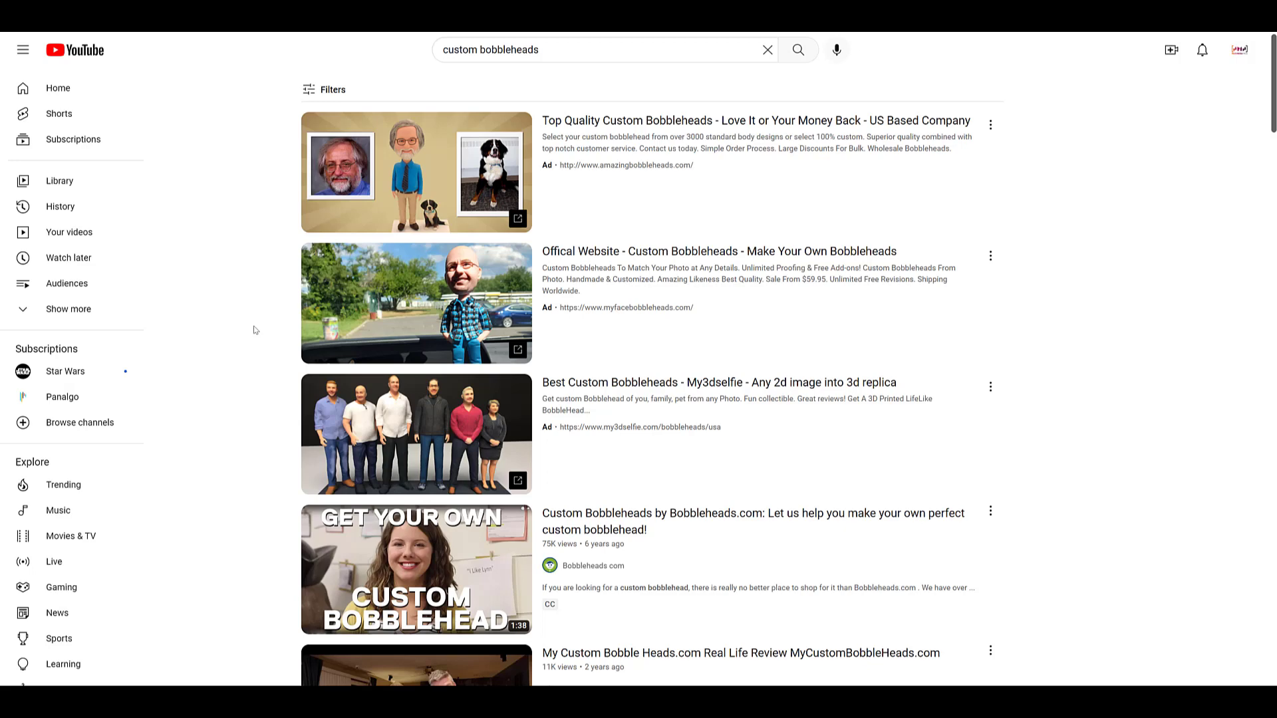
pyautogui.moveTo(285, 250)
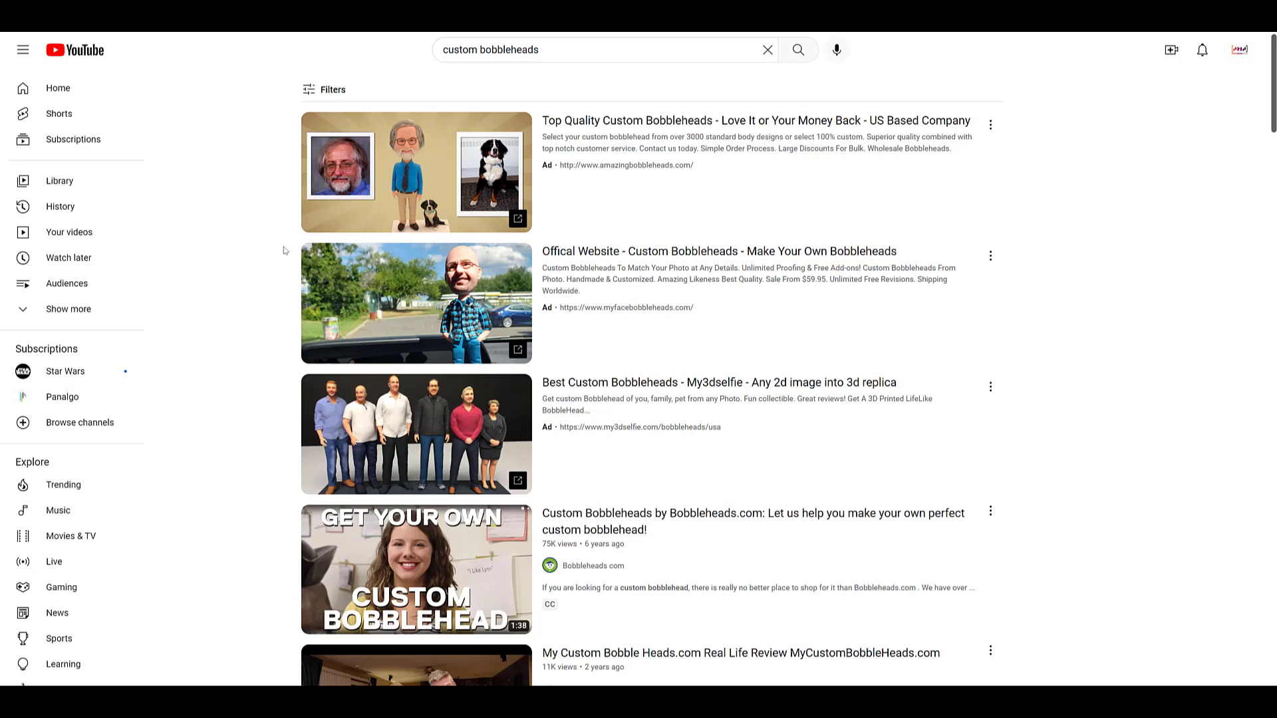
pyautogui.moveTo(250, 230)
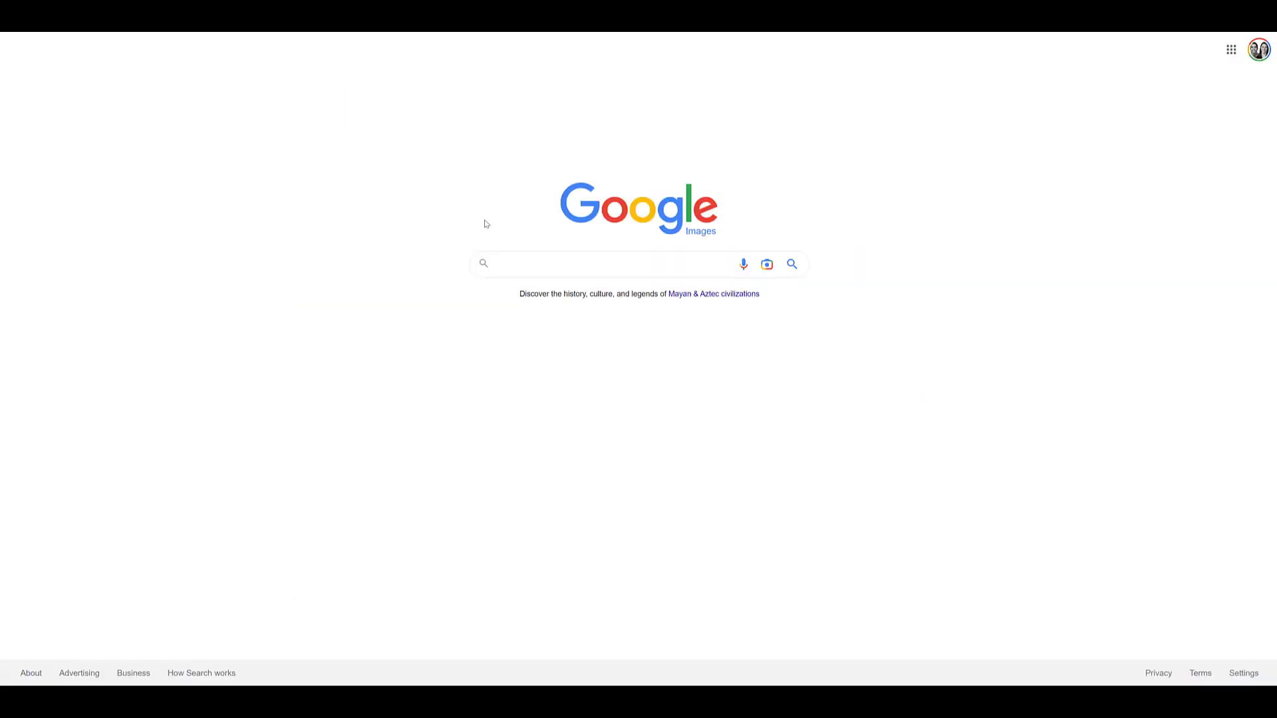
# Search Google Images for 'custom bobbleheads' and show the Shop ads row above the image results
pyautogui.write('custom bobbleheads')
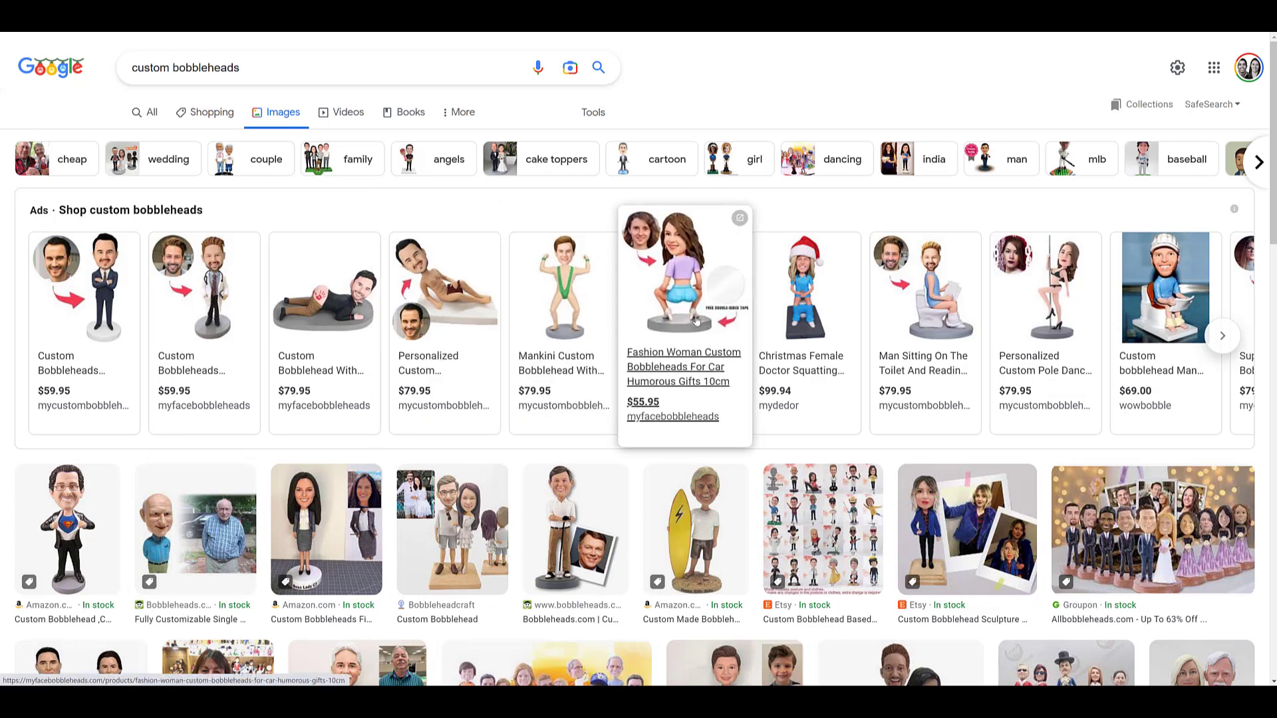
pyautogui.moveTo(706, 205)
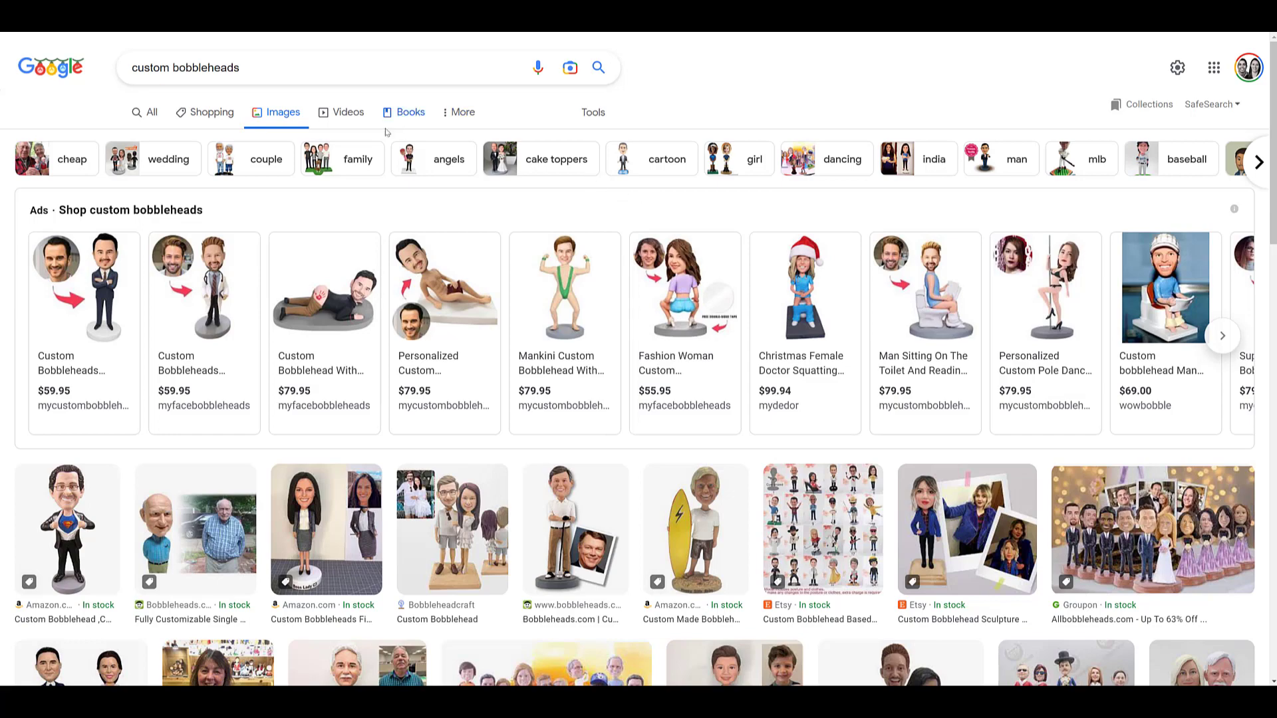
pyautogui.moveTo(211, 112)
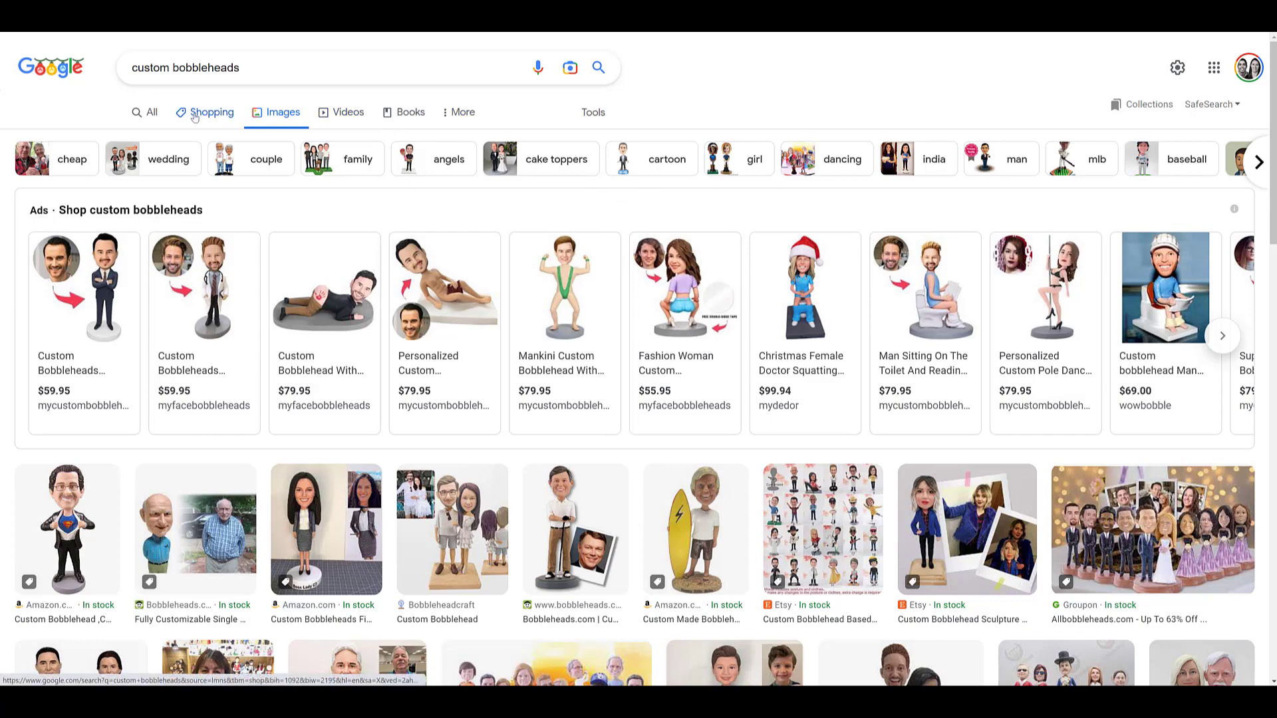
pyautogui.click(213, 111)
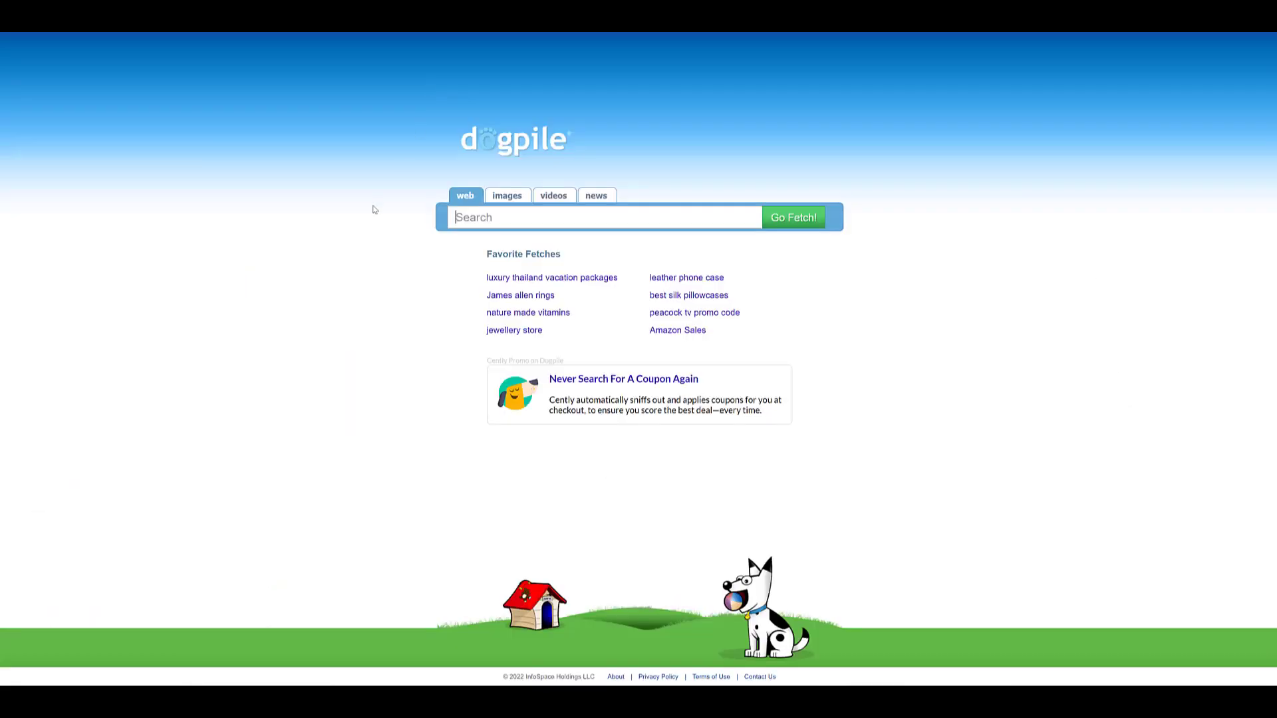
pyautogui.moveTo(307, 396)
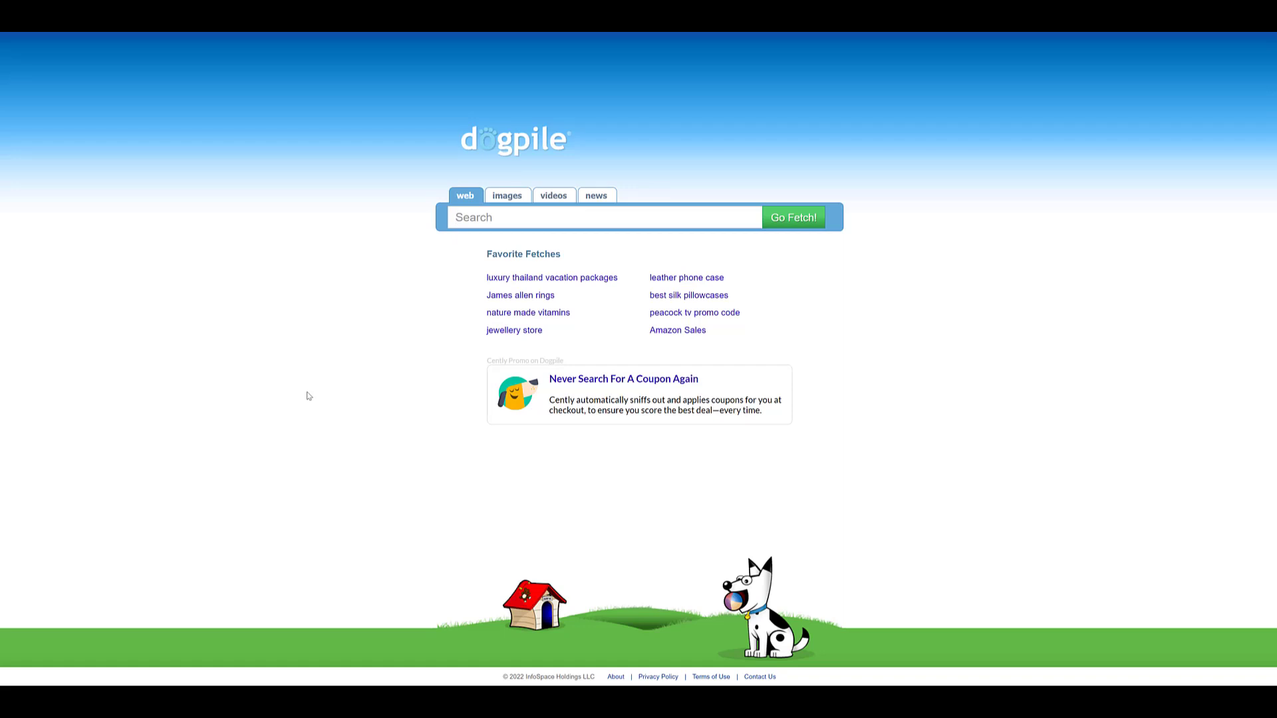
# Run a Dogpile web search for 'custom bobbleheads' to bring up its ad-laden results page
pyautogui.click(604, 217)
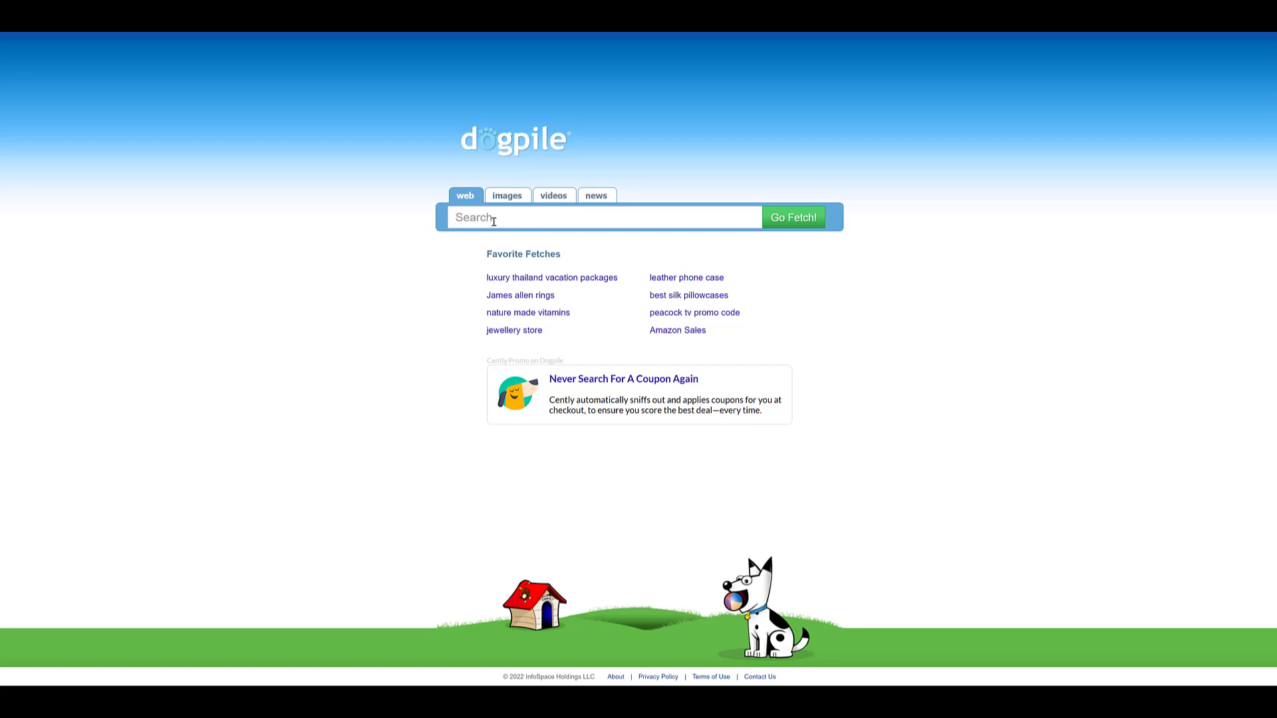
pyautogui.write('custom bobbleheads')
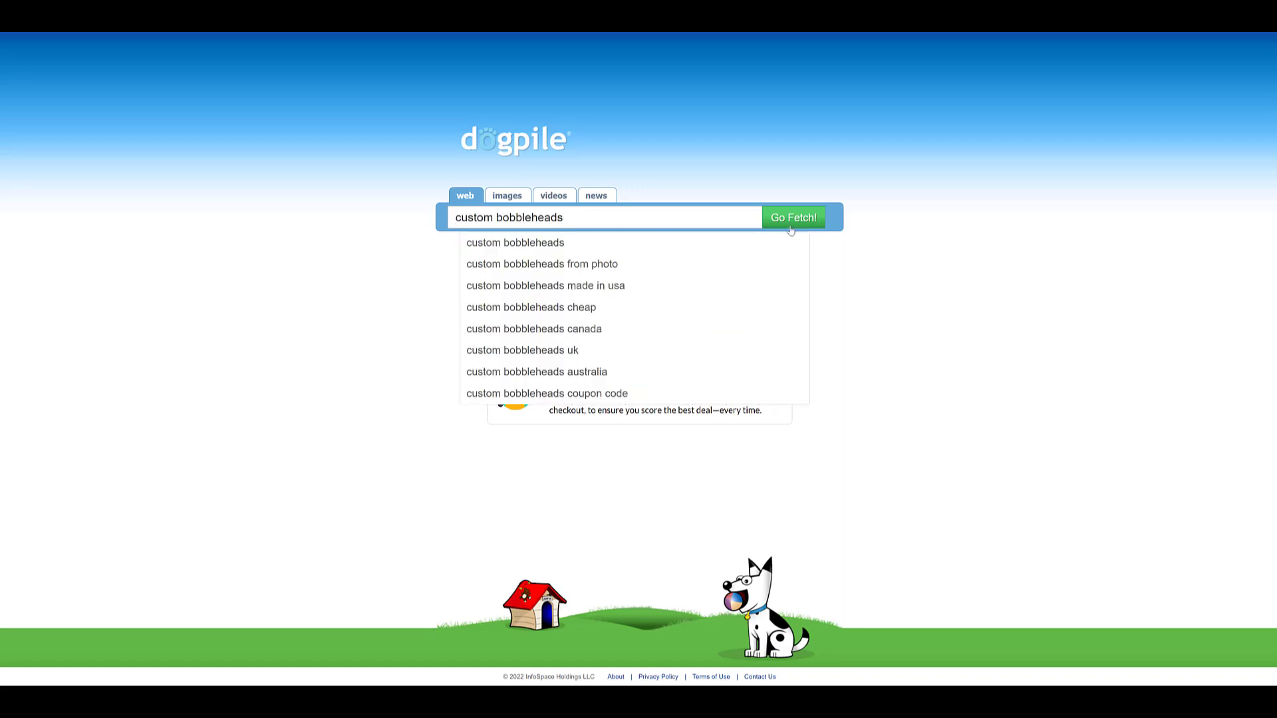
pyautogui.click(792, 217)
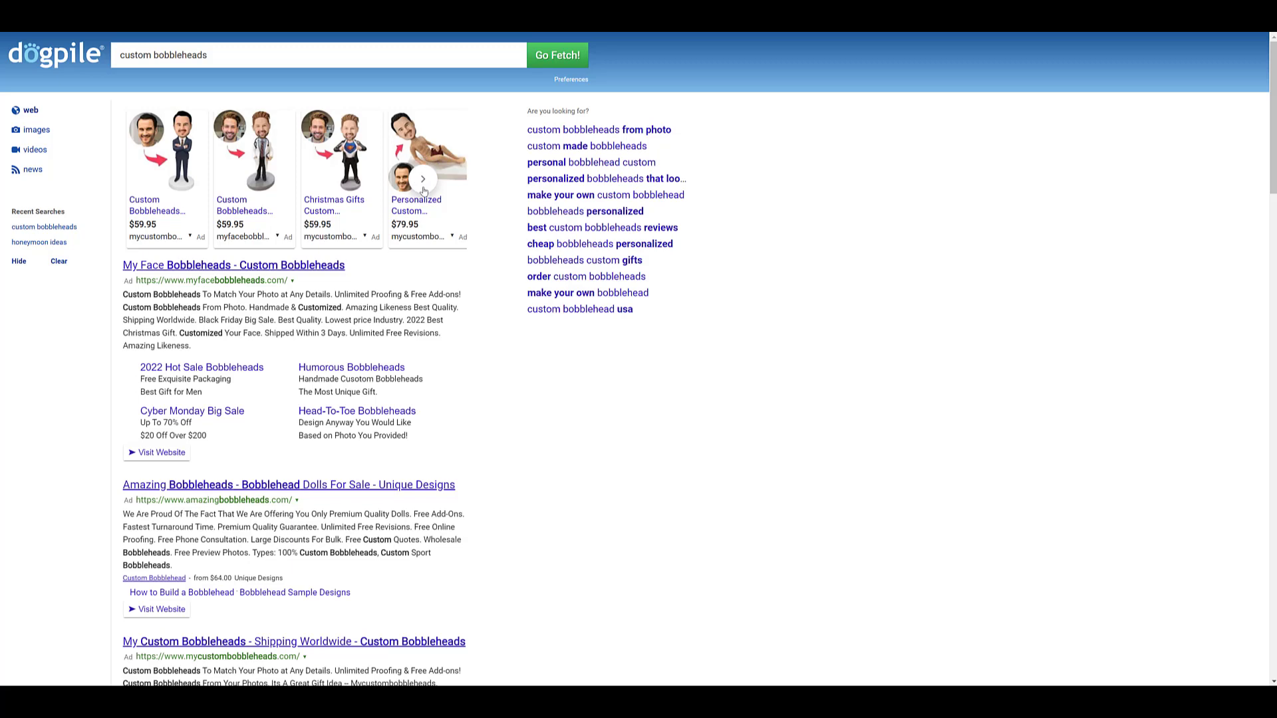
# Advance Dogpile's shopping ads carousel, then browse down past sponsored listings to web results and back
pyautogui.click(421, 179)
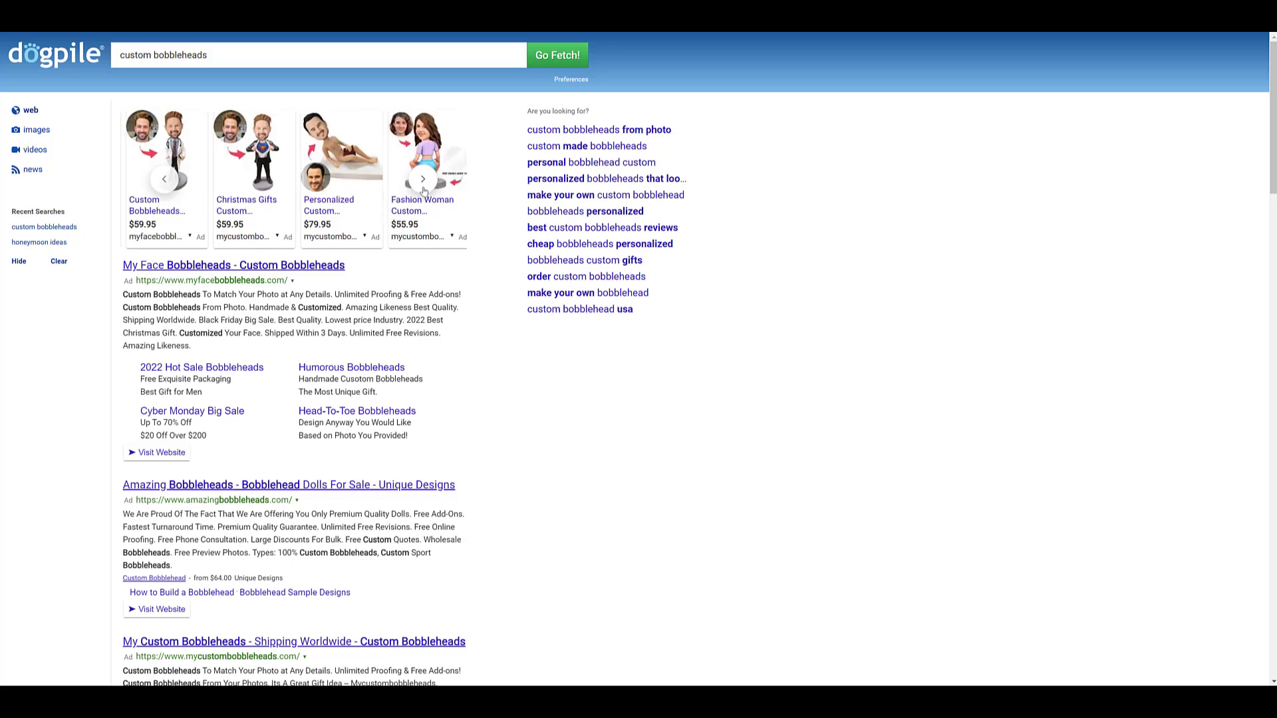
pyautogui.moveTo(180, 375)
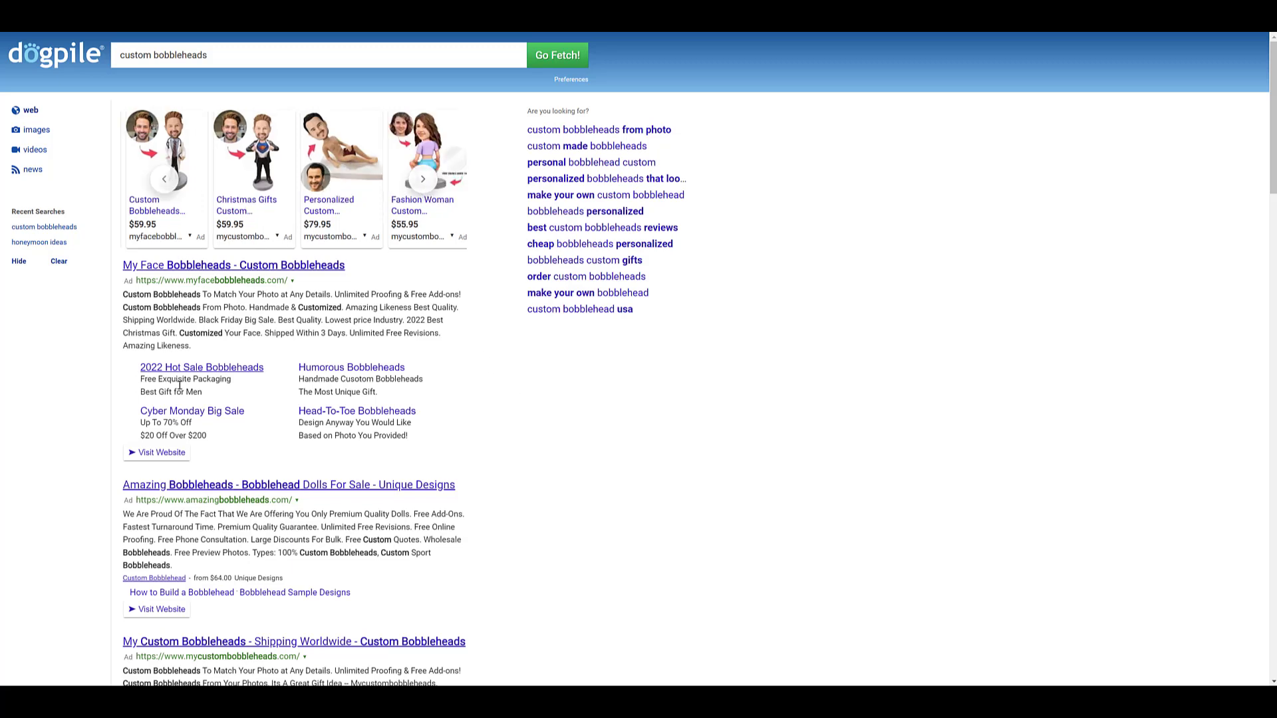
pyautogui.moveTo(468, 331)
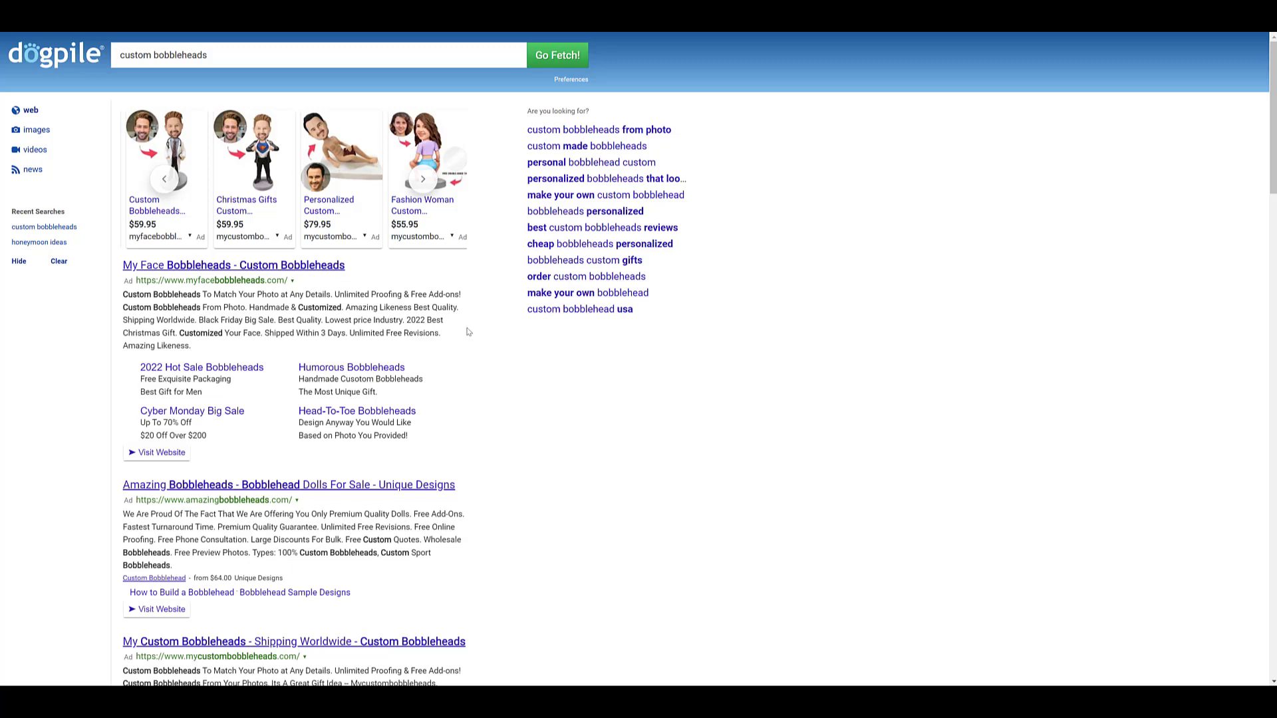
pyautogui.moveTo(459, 415)
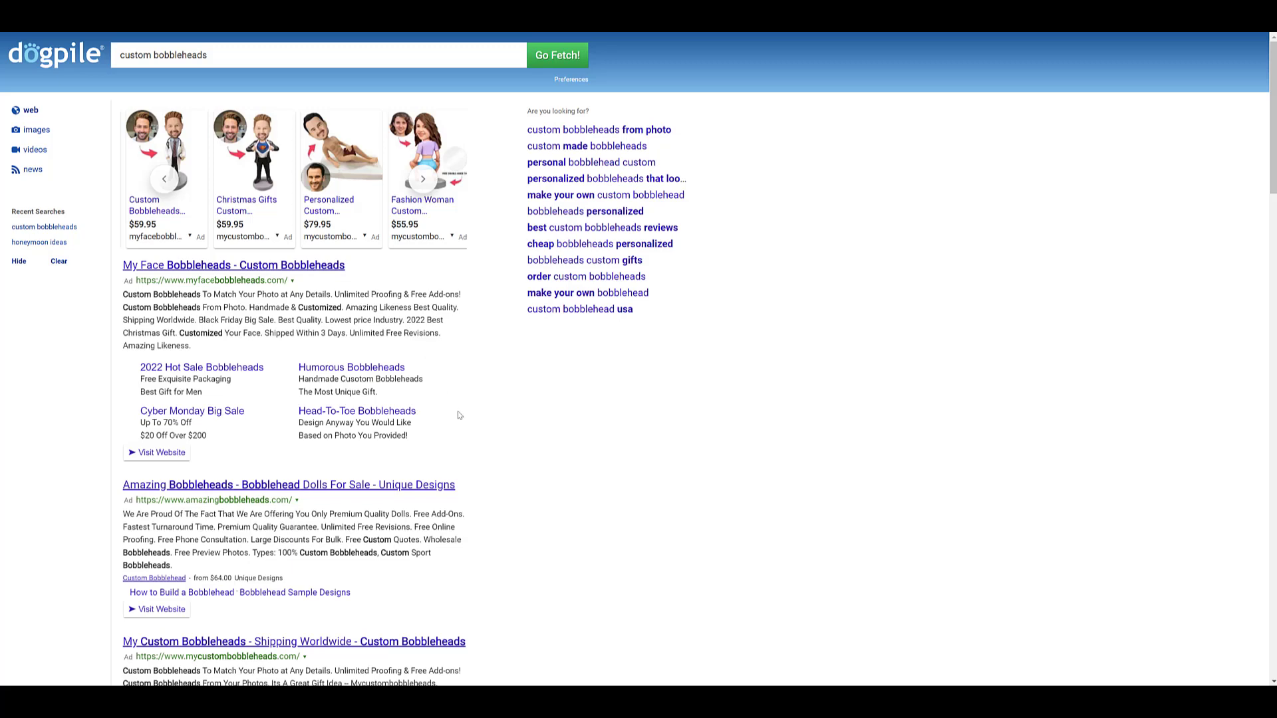
pyautogui.moveTo(300, 597)
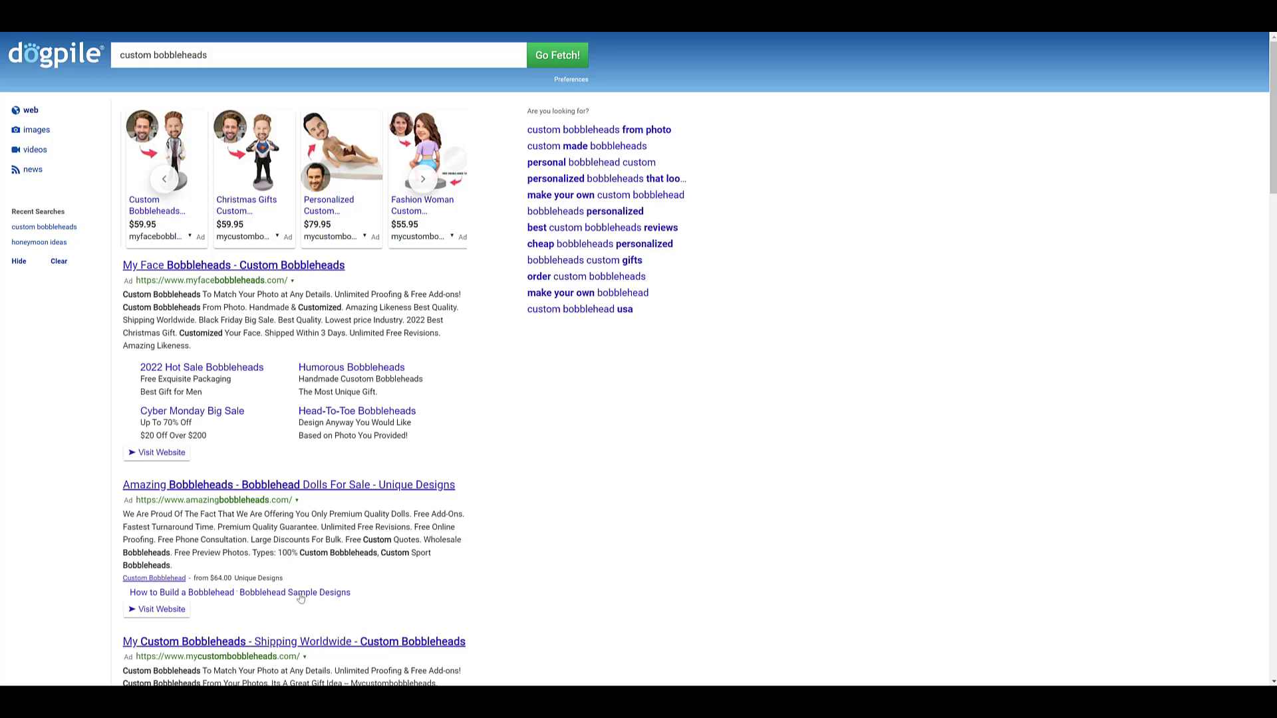
pyautogui.moveTo(512, 568)
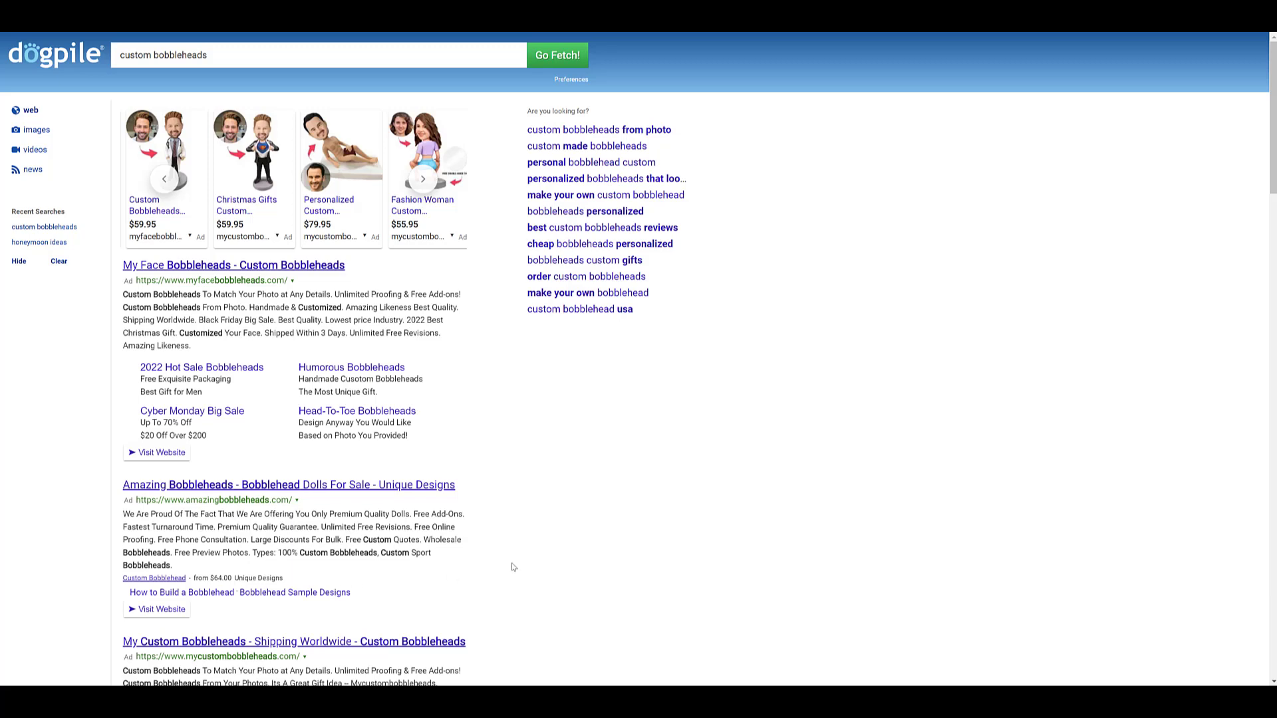
pyautogui.scroll(-3)
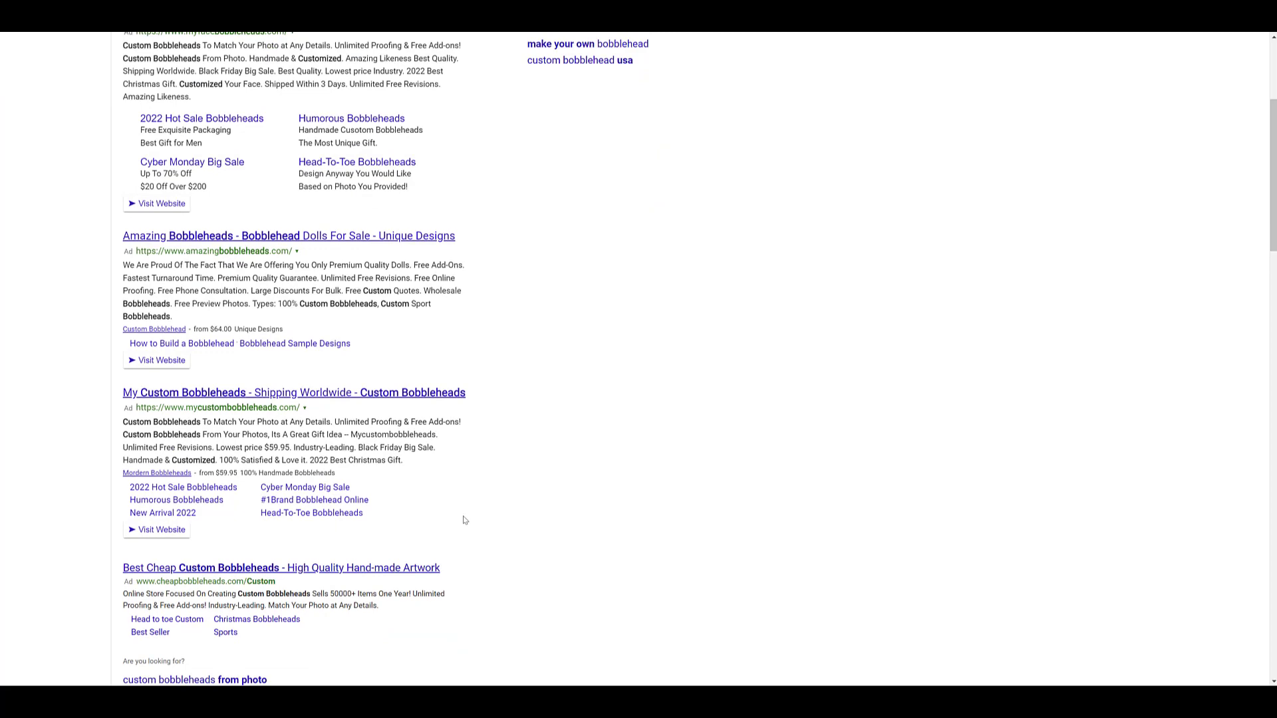
pyautogui.scroll(-3)
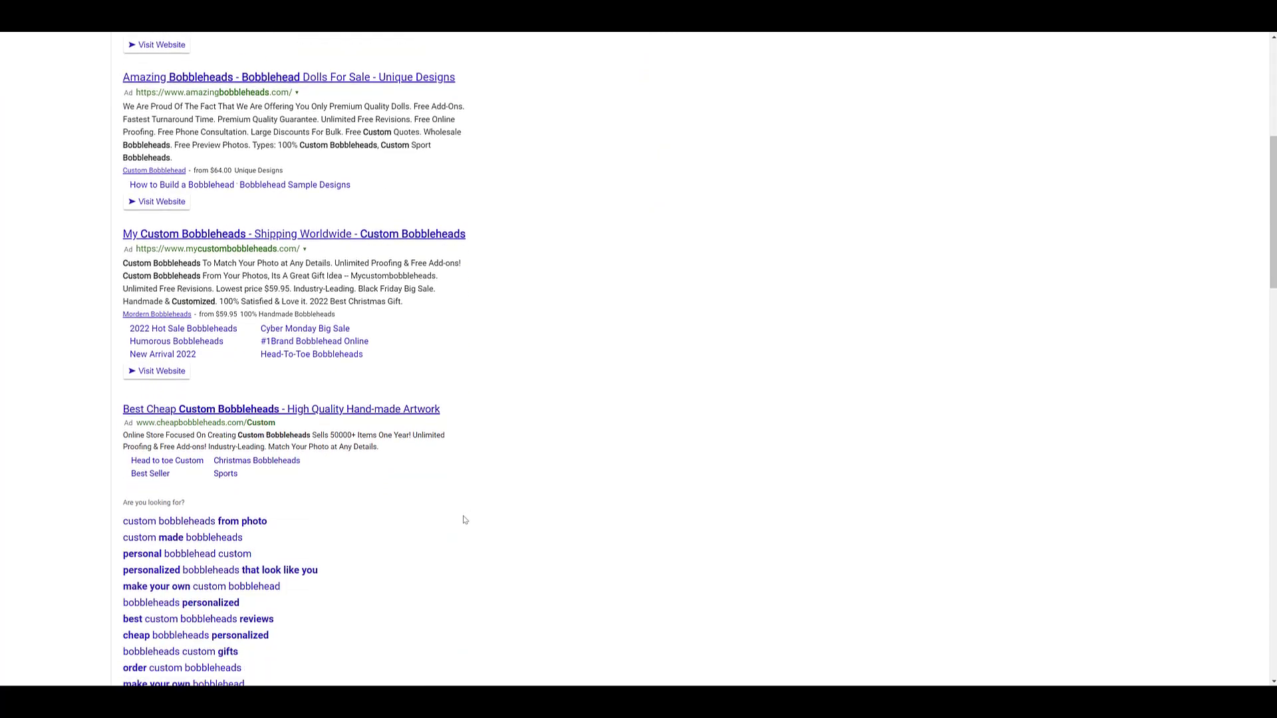
pyautogui.scroll(-3)
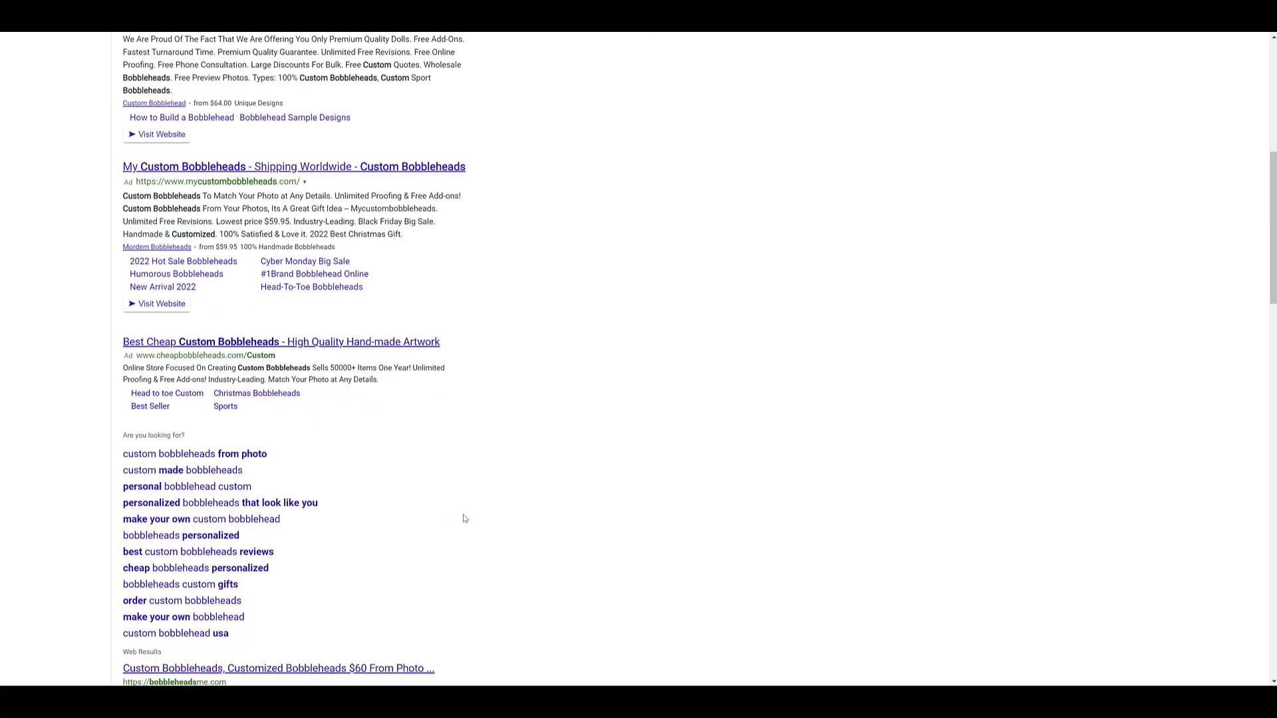
pyautogui.scroll(-3)
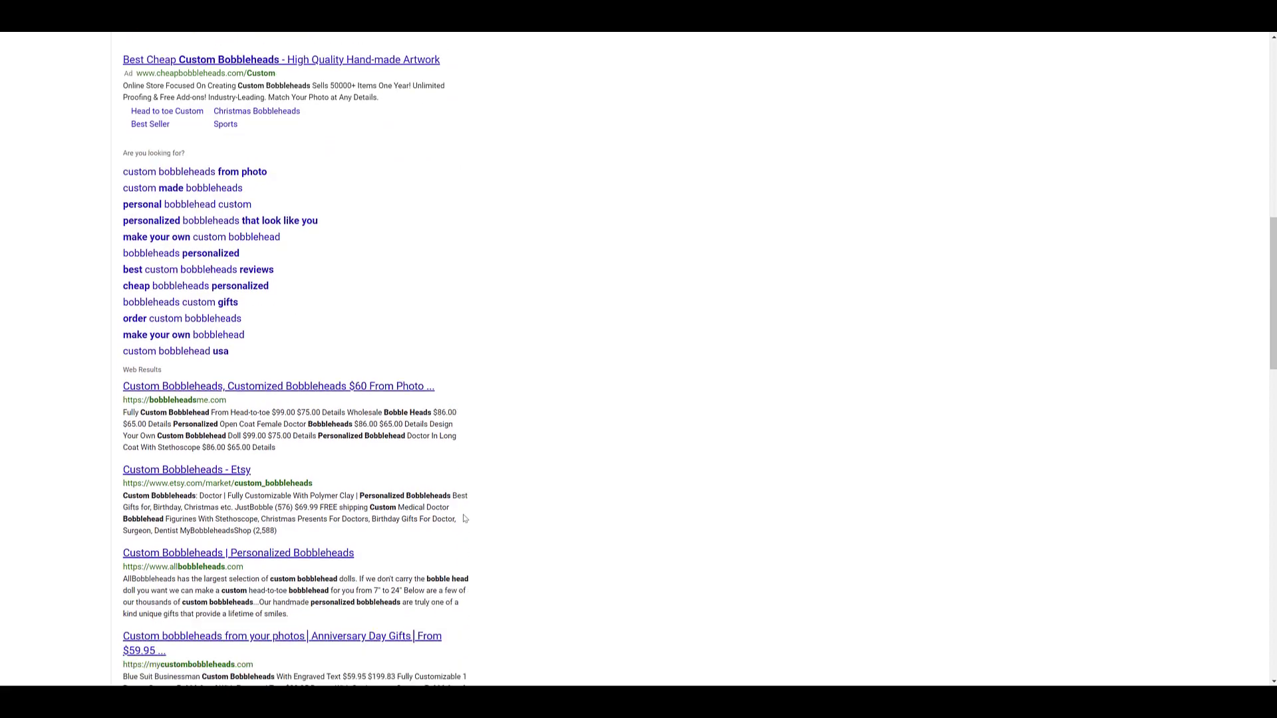
pyautogui.scroll(3)
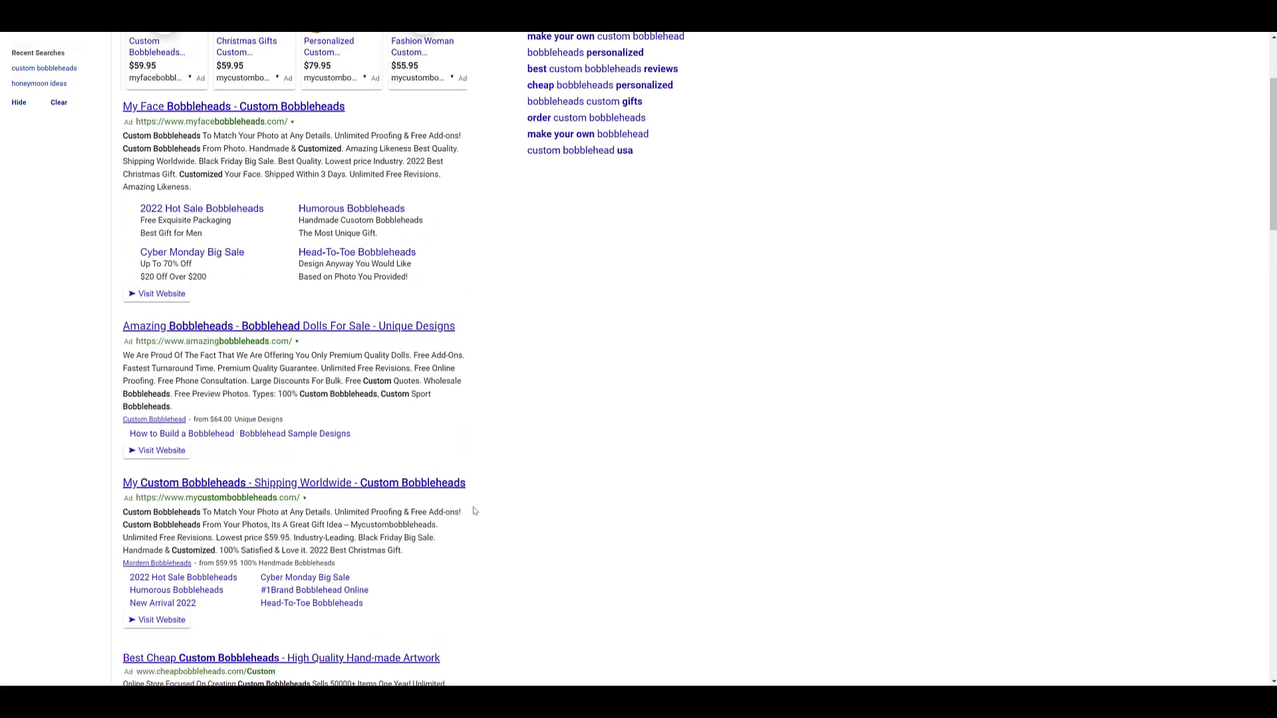
pyautogui.scroll(3)
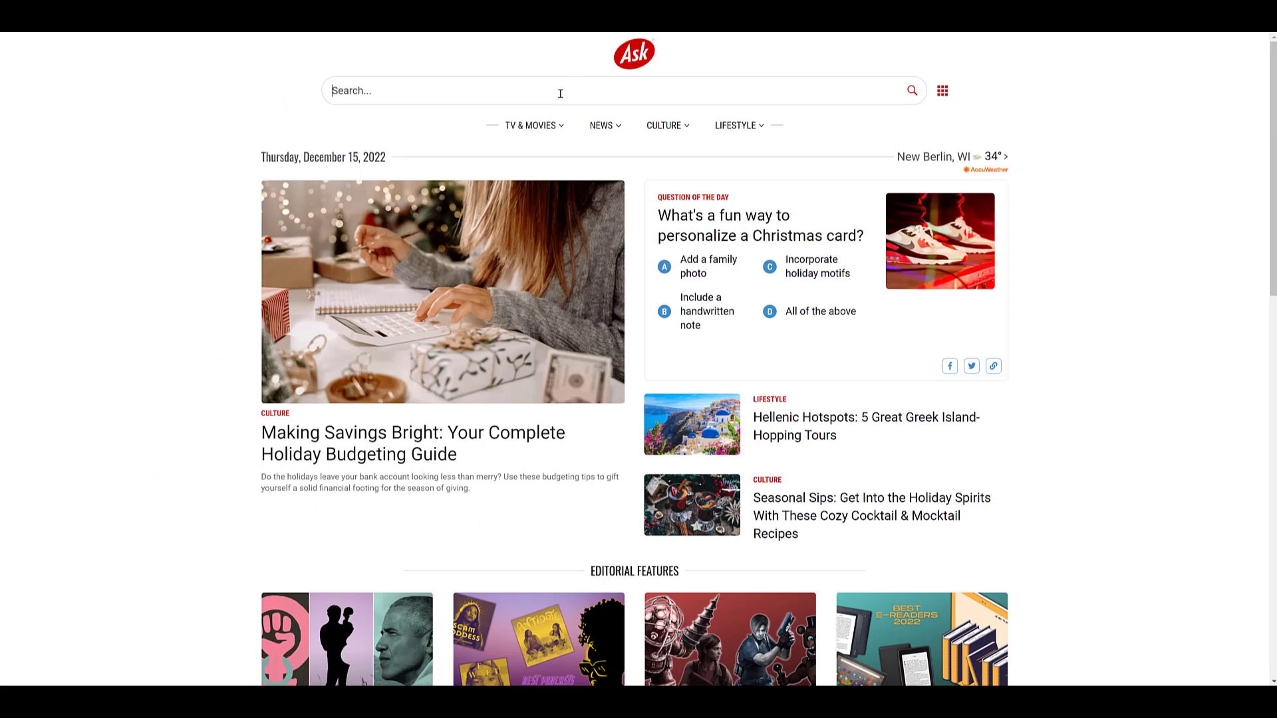
# Search Ask.com for custom bobbleheads to show its sponsored listings and related searches
pyautogui.write('custom bobbleheads')
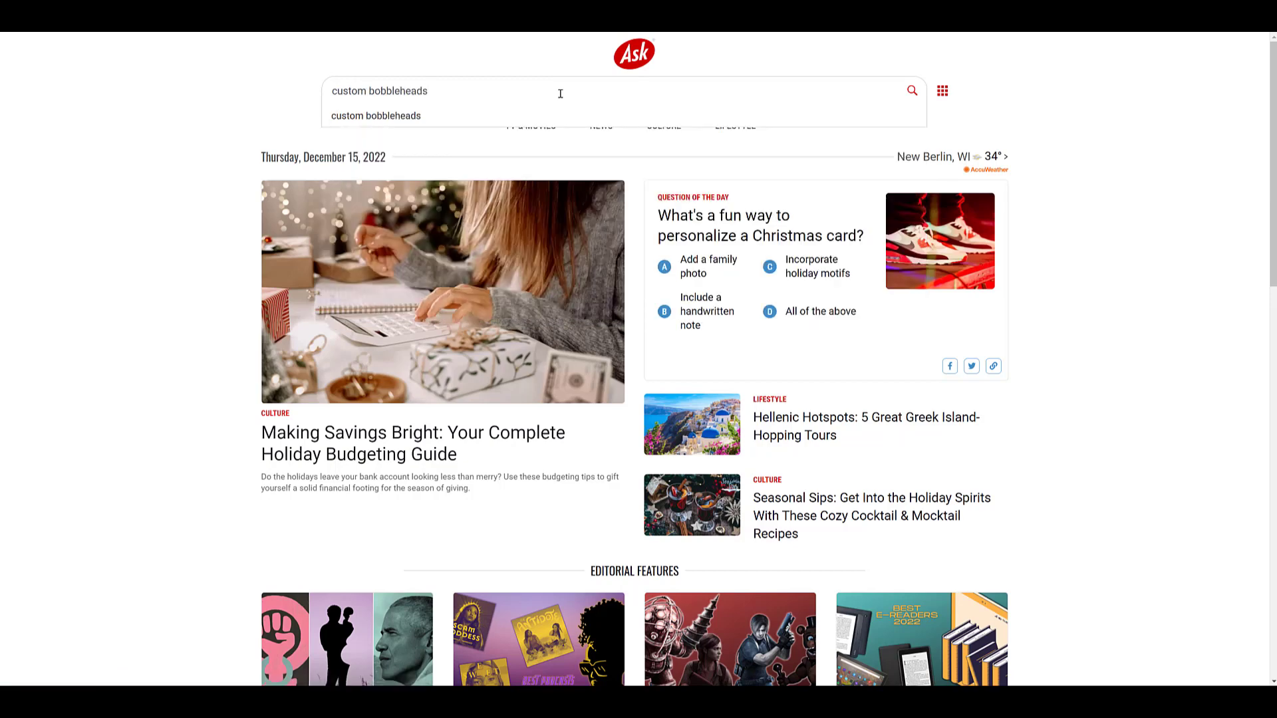
pyautogui.click(911, 89)
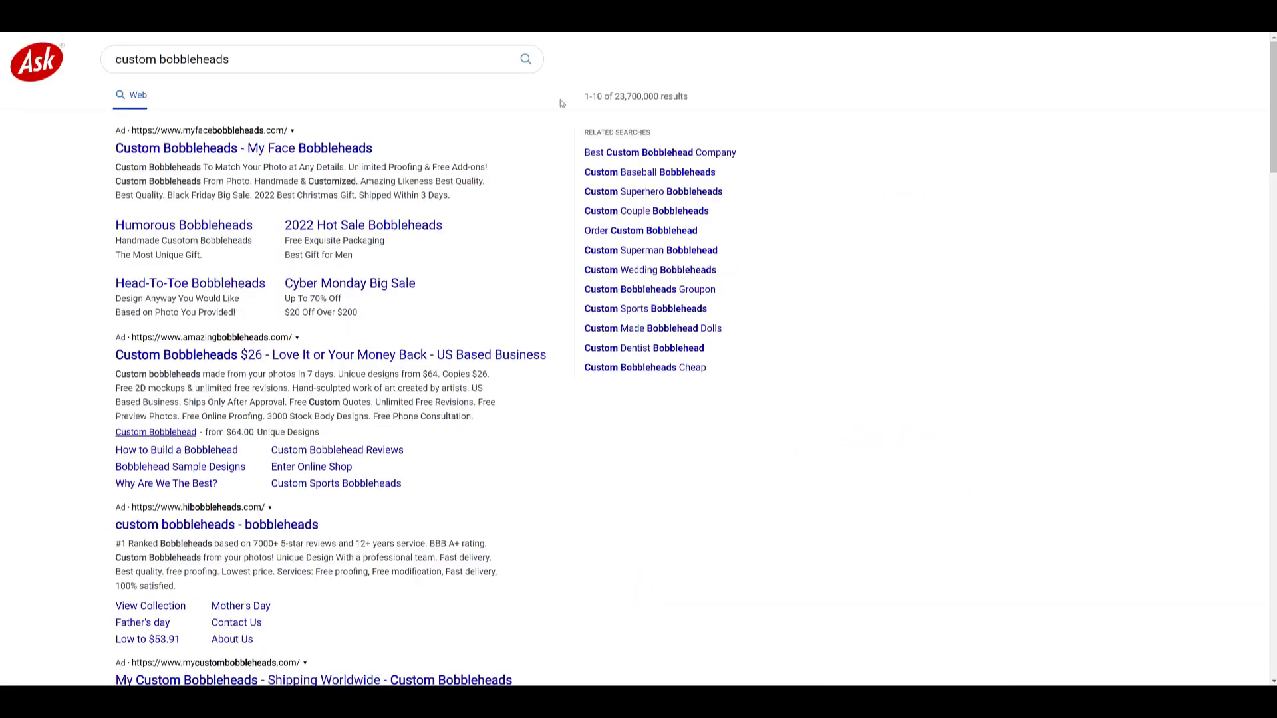
pyautogui.moveTo(536, 139)
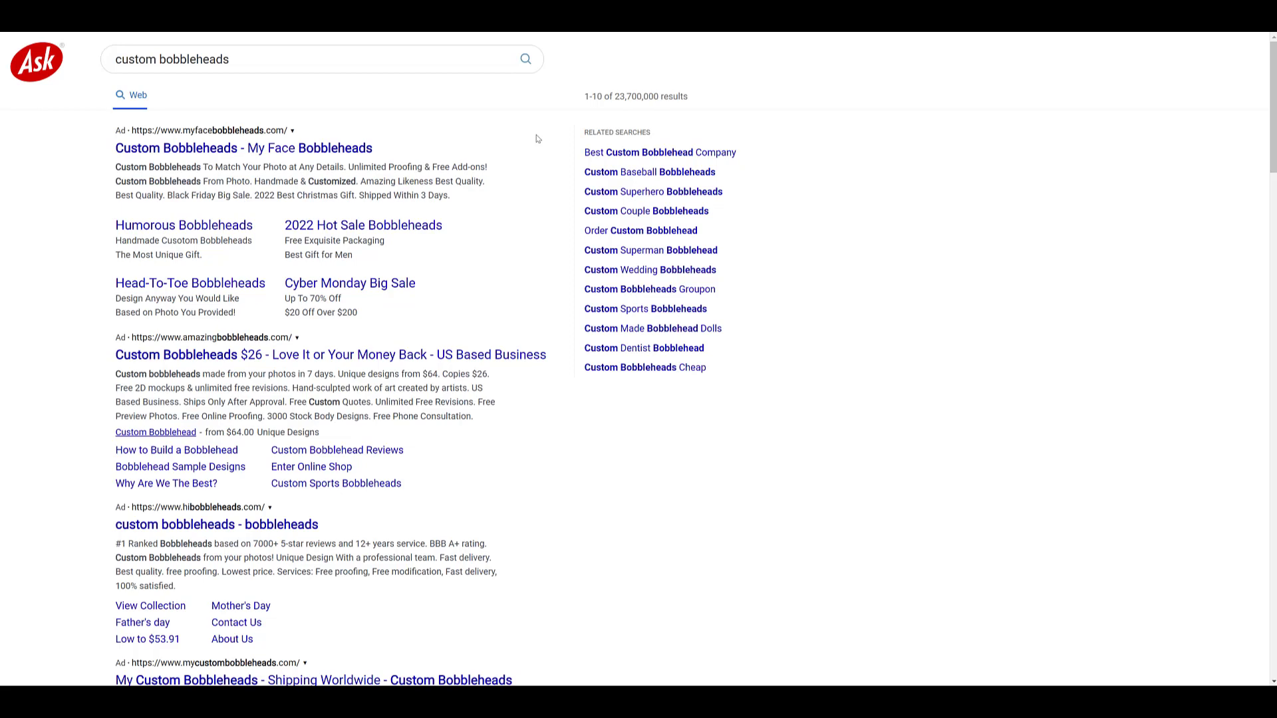
pyautogui.moveTo(318, 436)
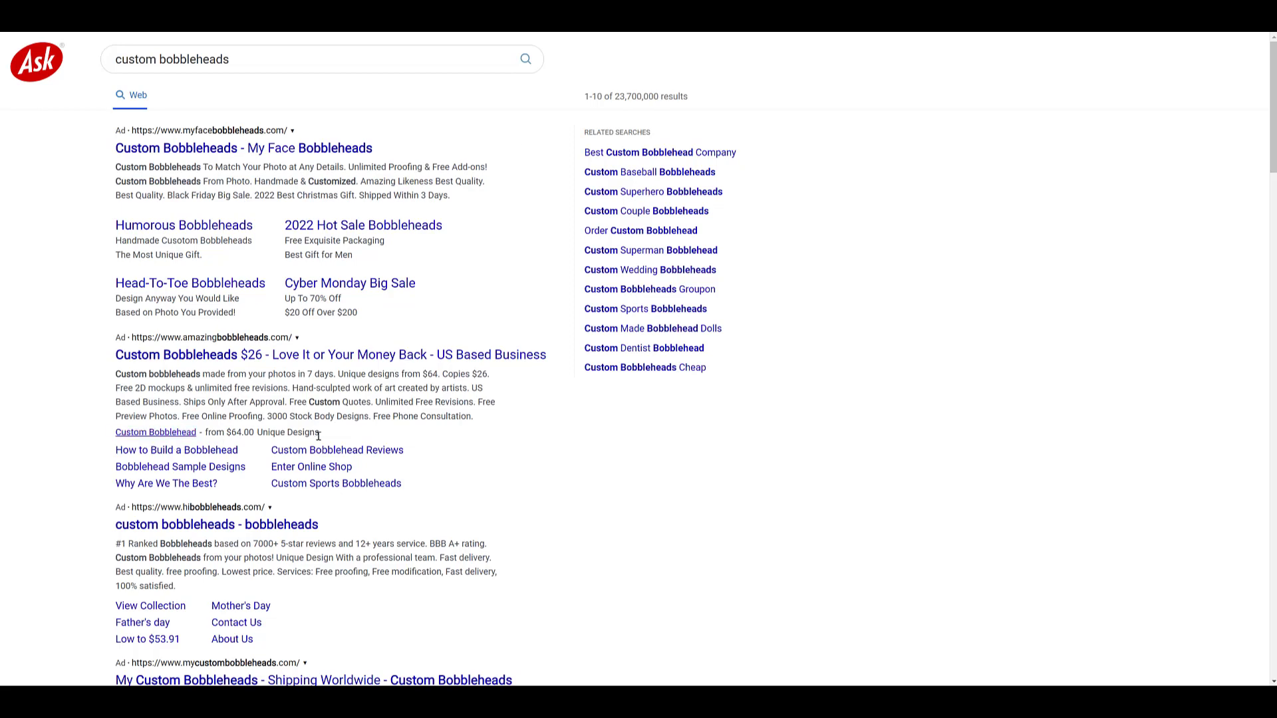
pyautogui.moveTo(423, 427)
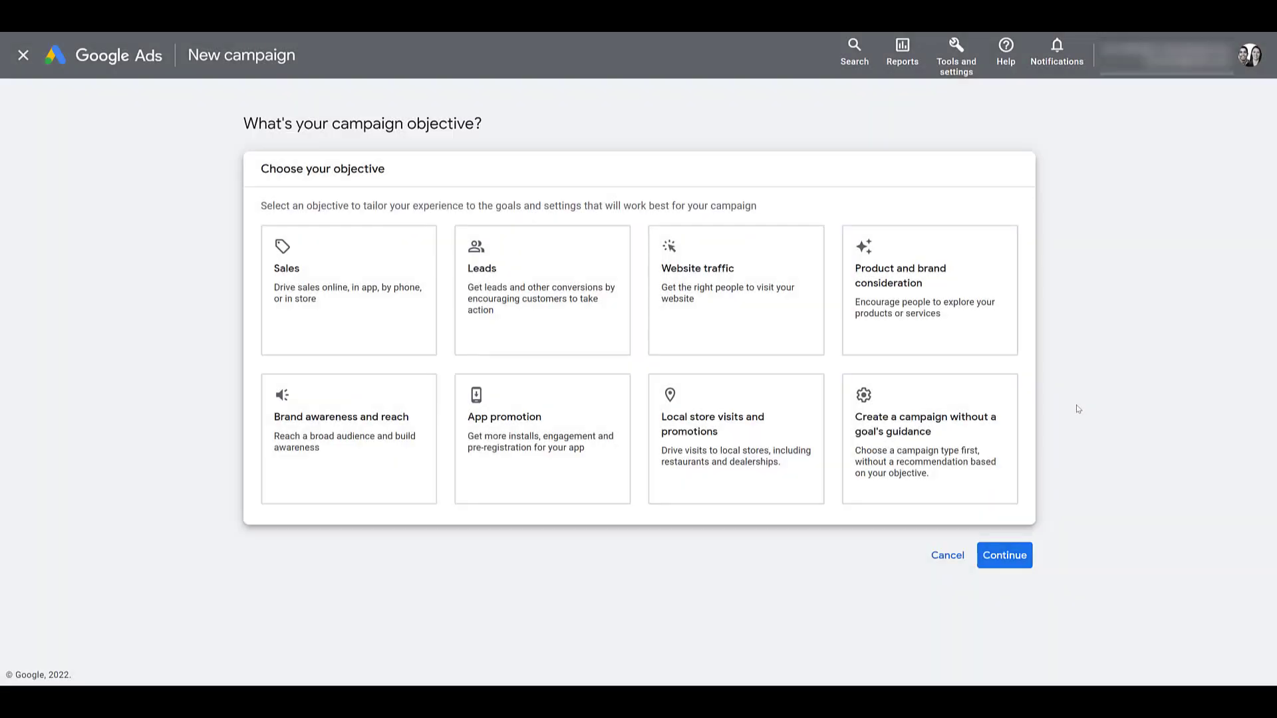
# Start a new Leads campaign, reach campaign settings, and toggle the Display Network checkbox under Networks
pyautogui.click(538, 288)
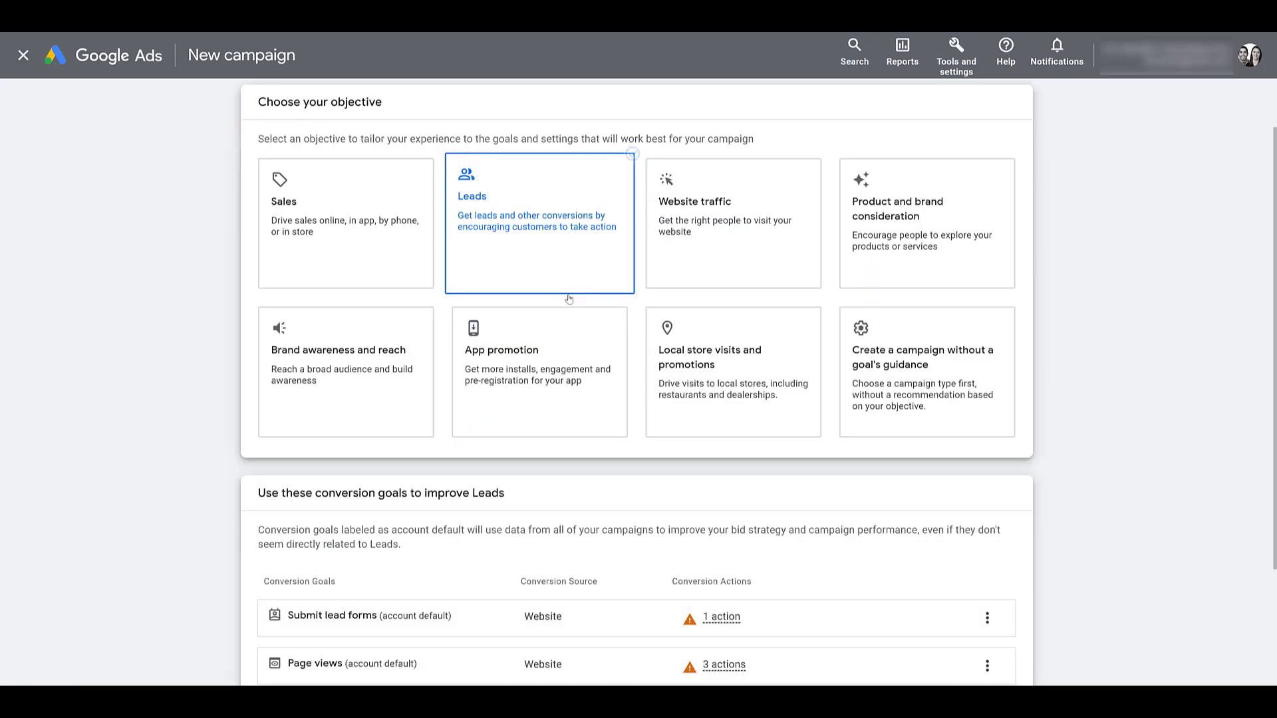
pyautogui.scroll(-3)
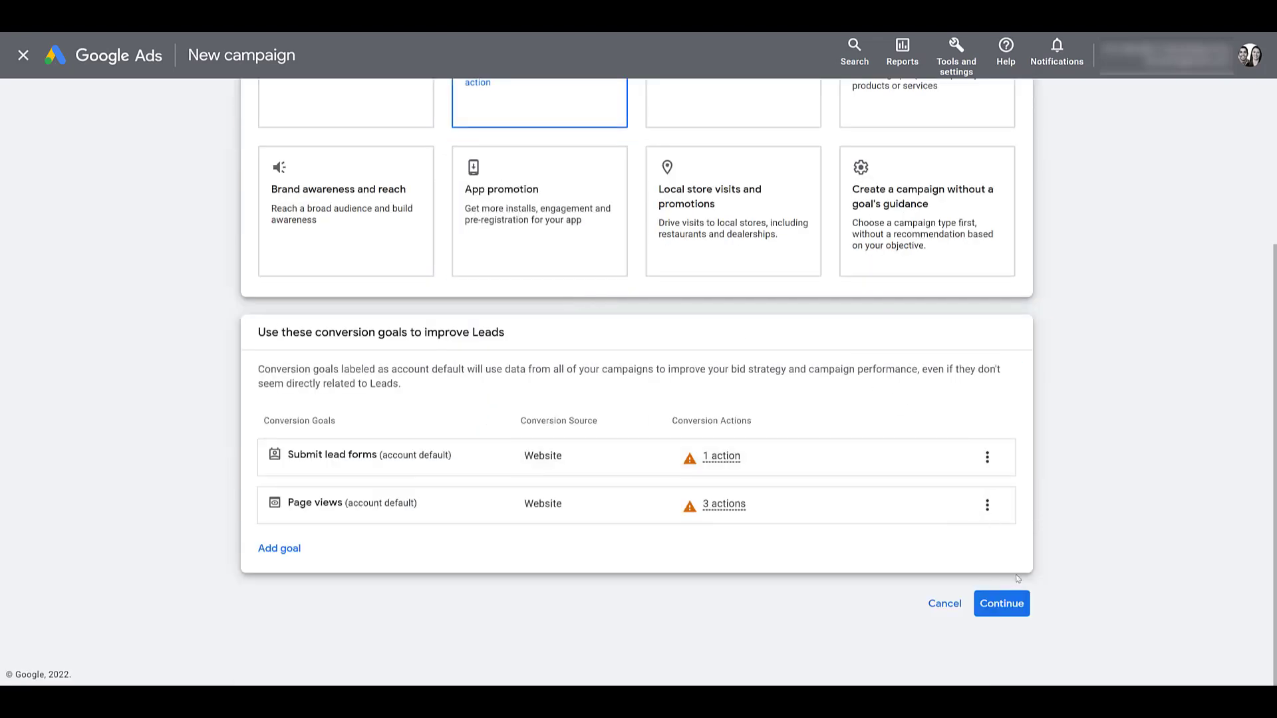
pyautogui.scroll(-3)
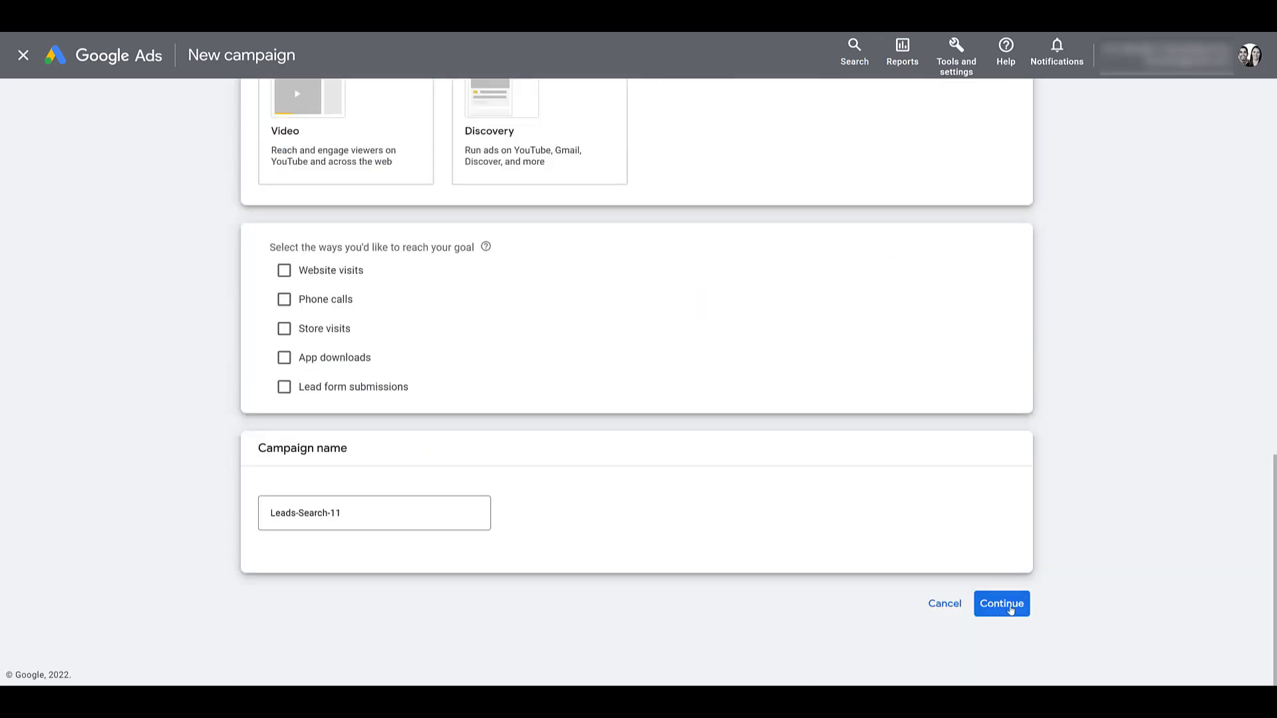
pyautogui.click(1002, 604)
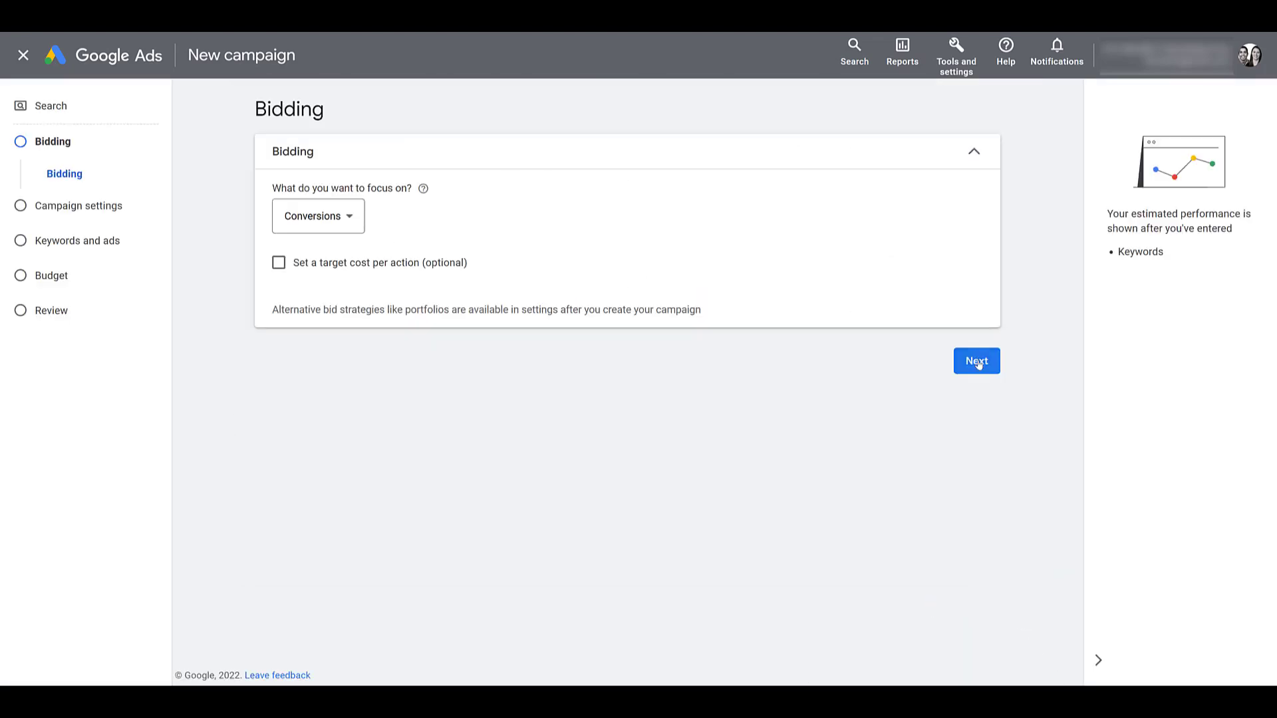
pyautogui.click(976, 361)
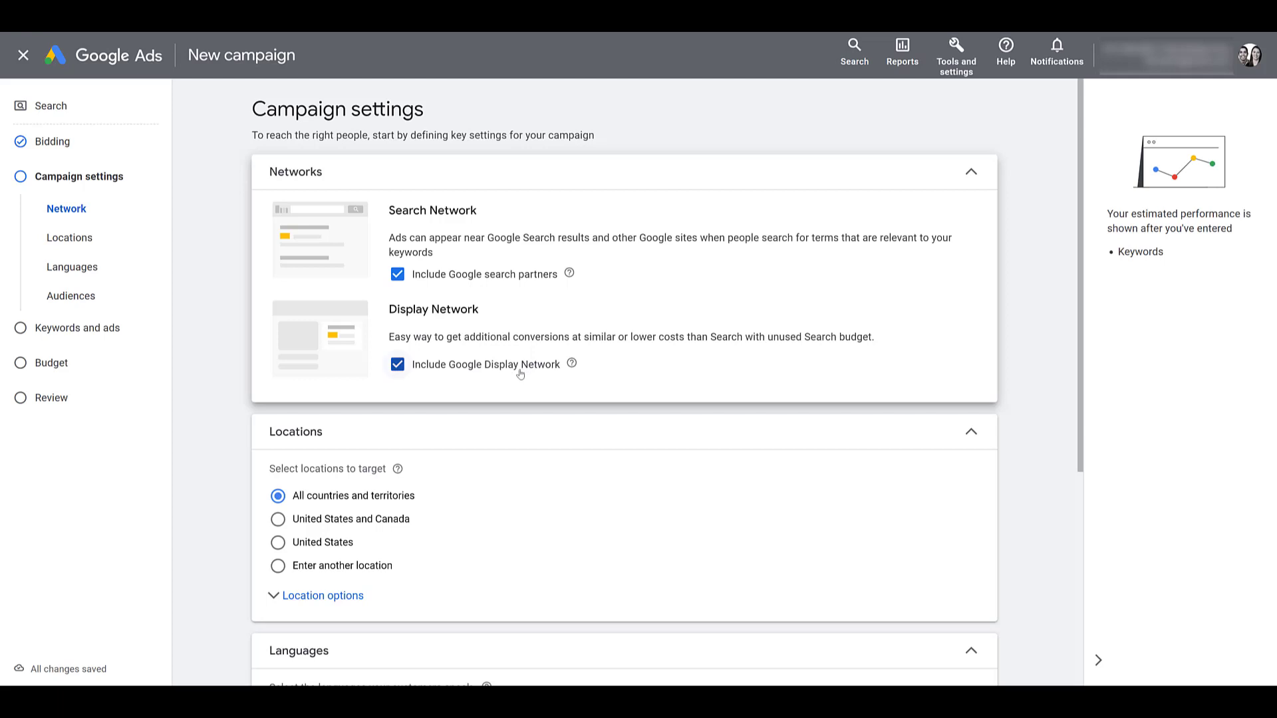
pyautogui.click(398, 364)
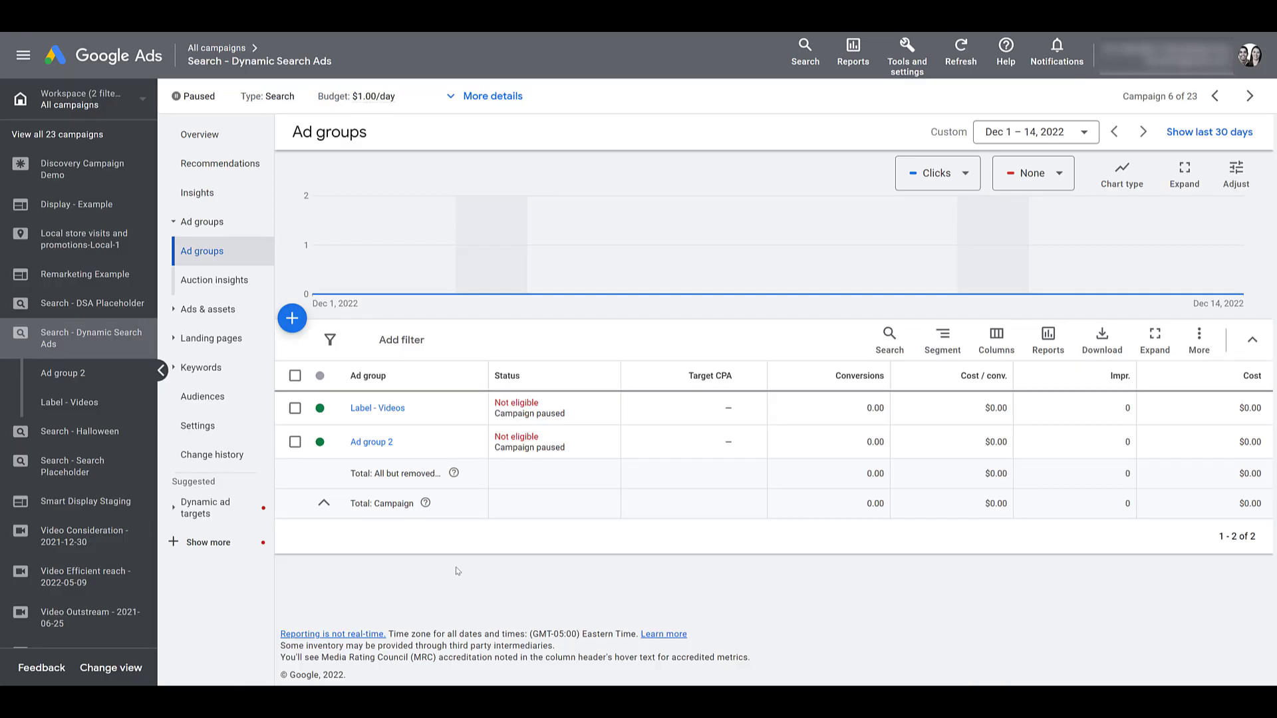
pyautogui.moveTo(111, 354)
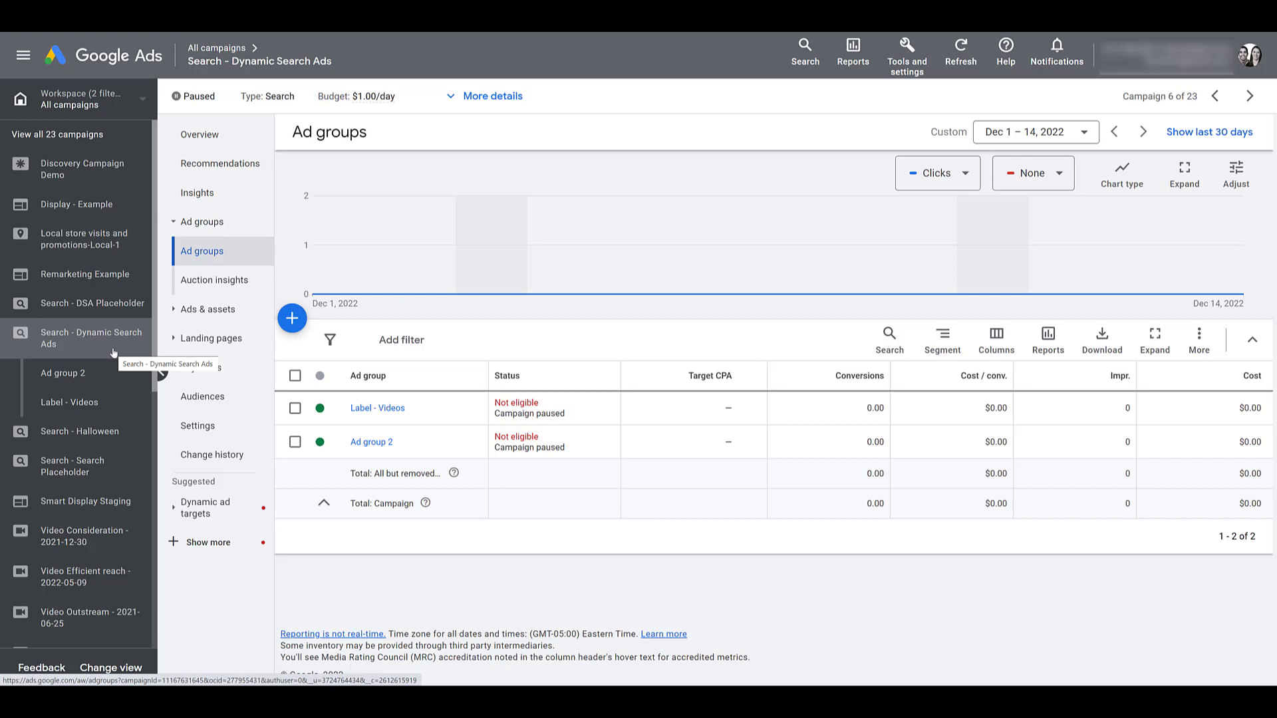
pyautogui.moveTo(112, 351)
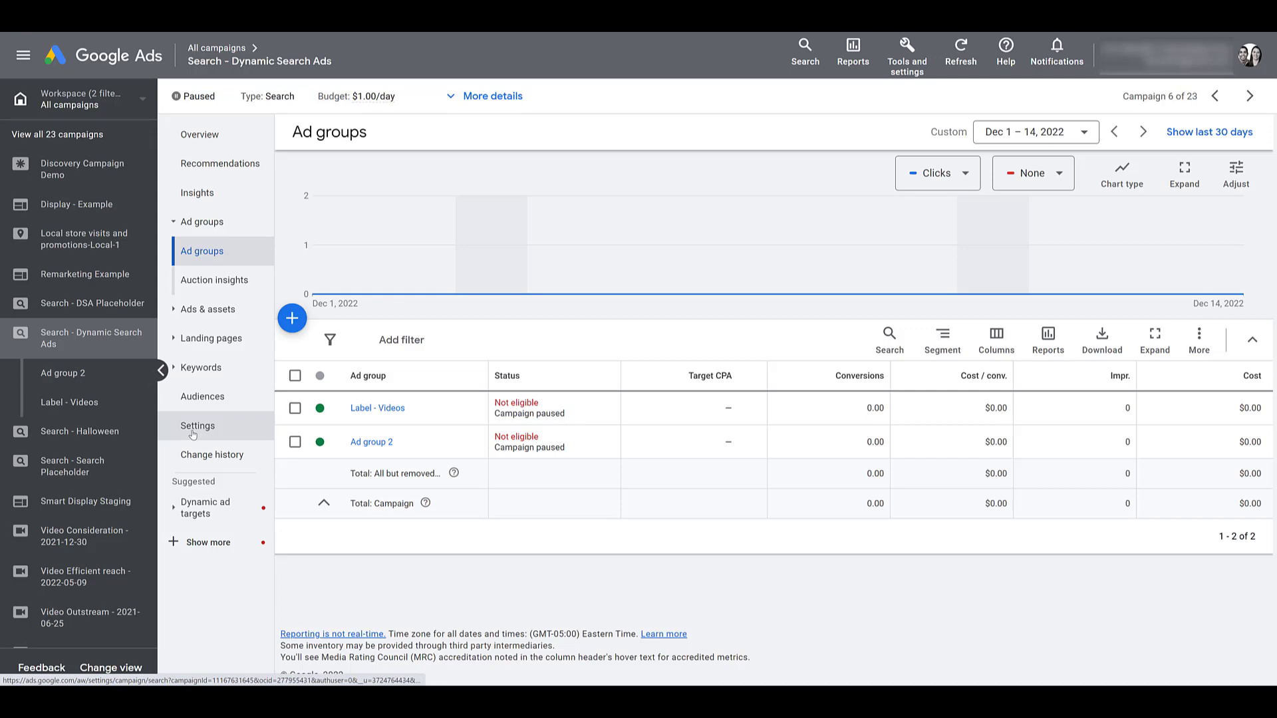
# Untick 'Include Google search partners' in the Dynamic Search Ads campaign's network settings
pyautogui.click(197, 426)
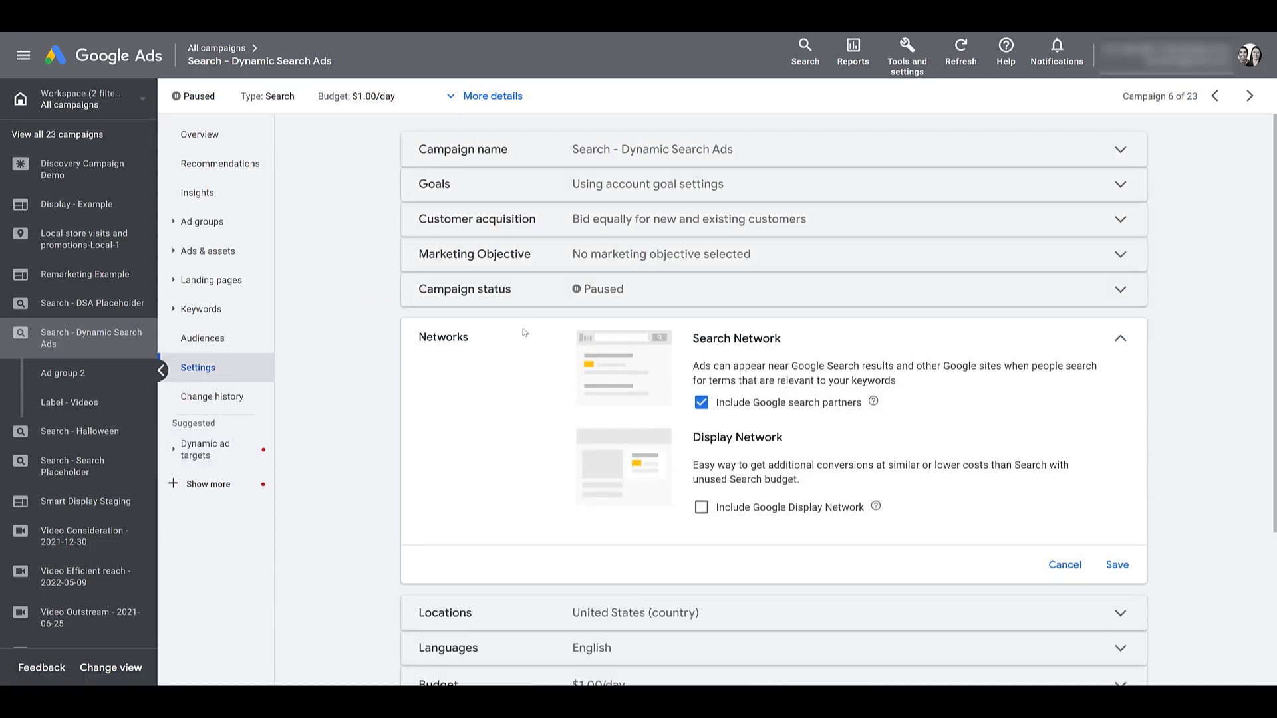
pyautogui.moveTo(701, 401)
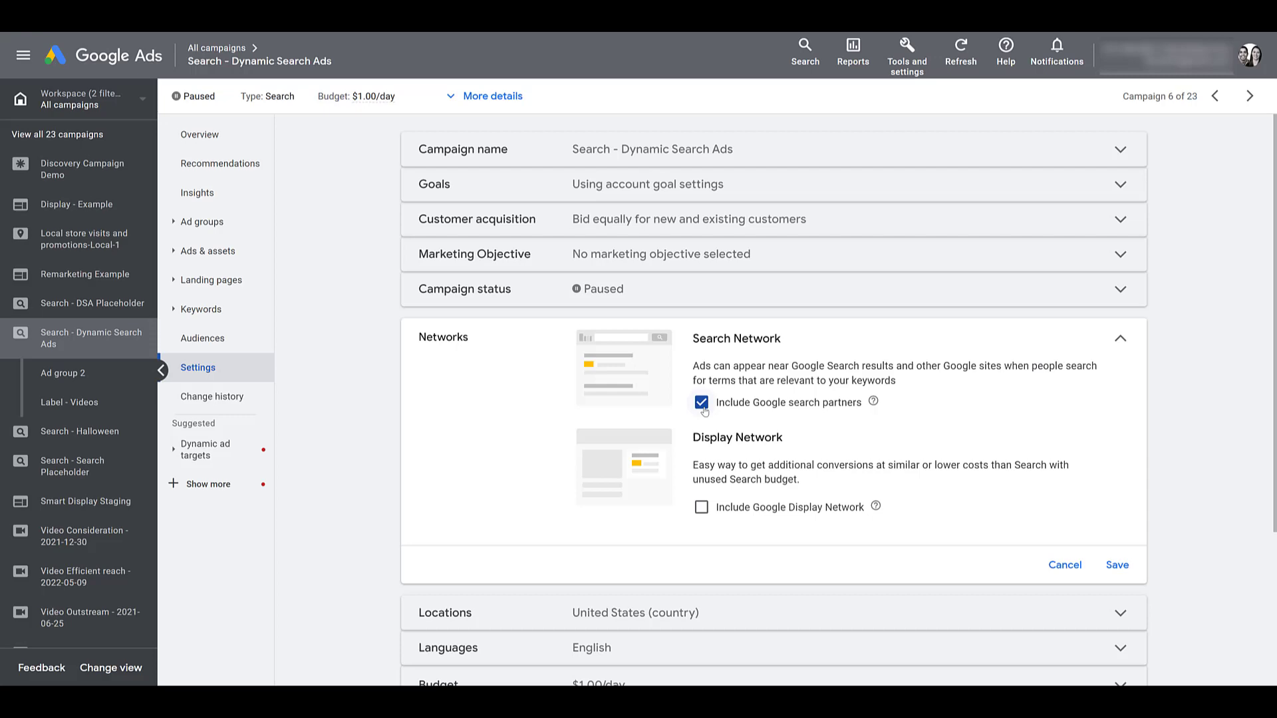
pyautogui.click(701, 401)
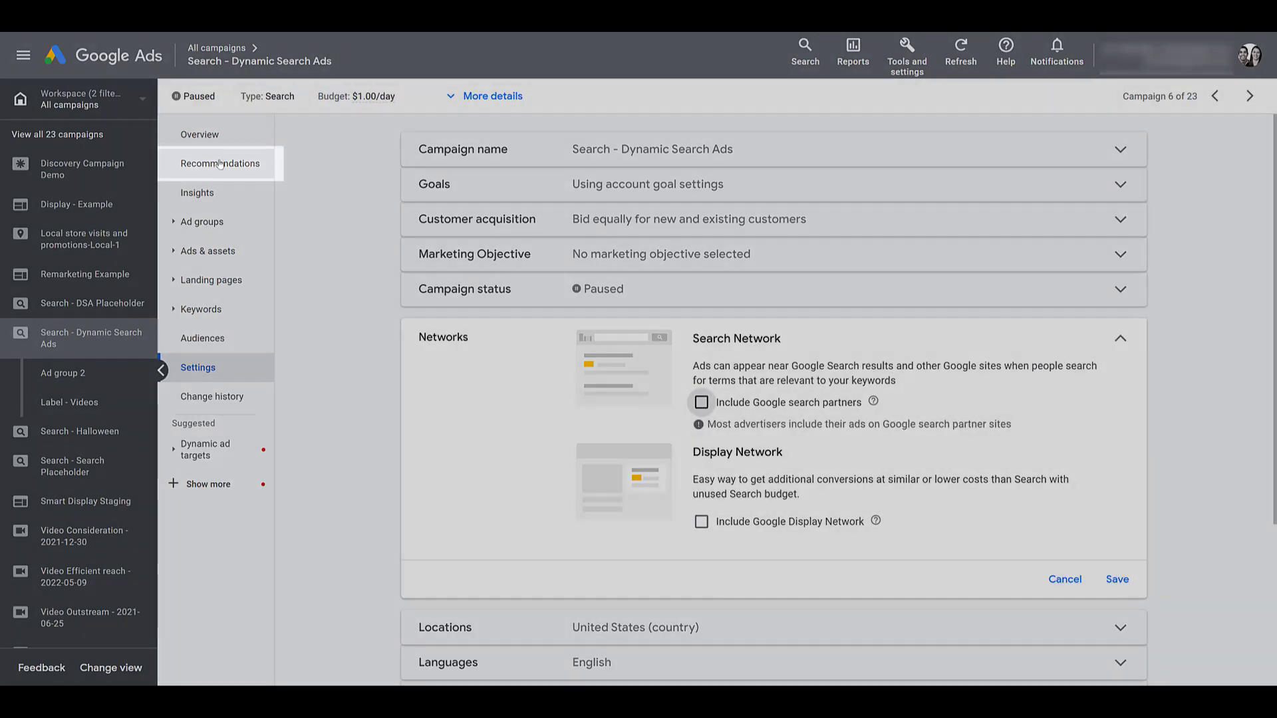
pyautogui.click(219, 163)
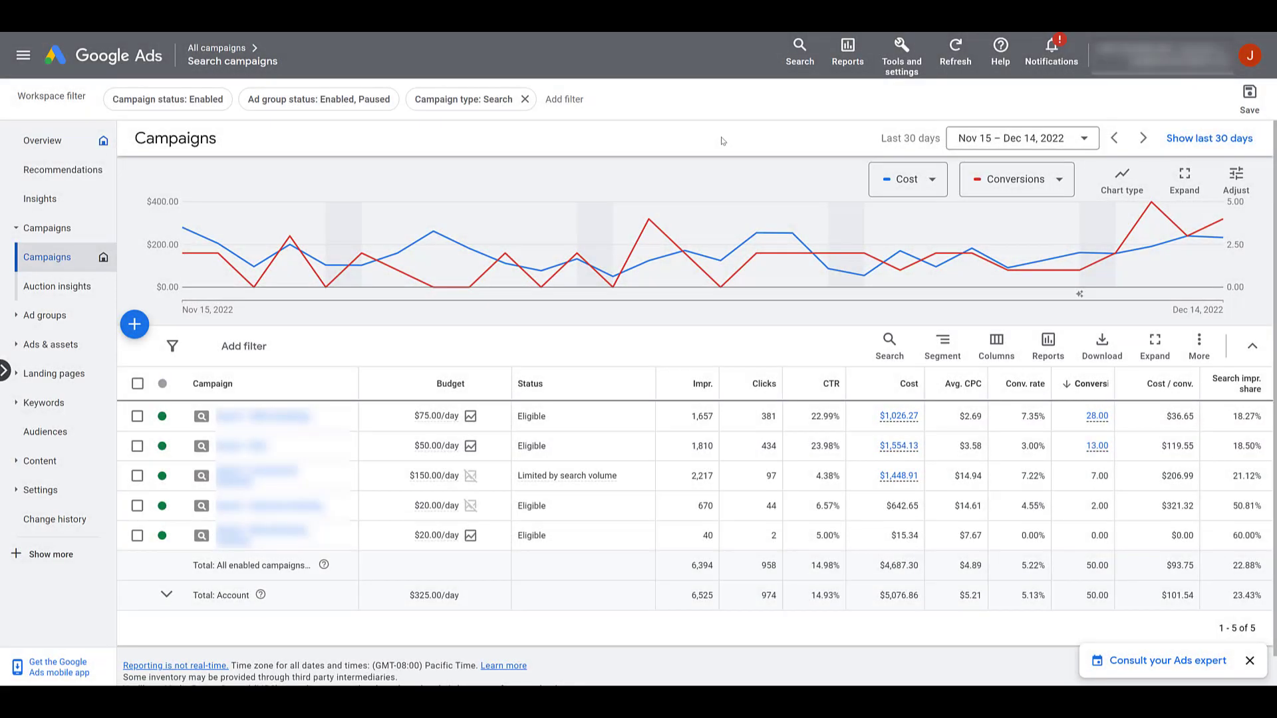
pyautogui.moveTo(480, 115)
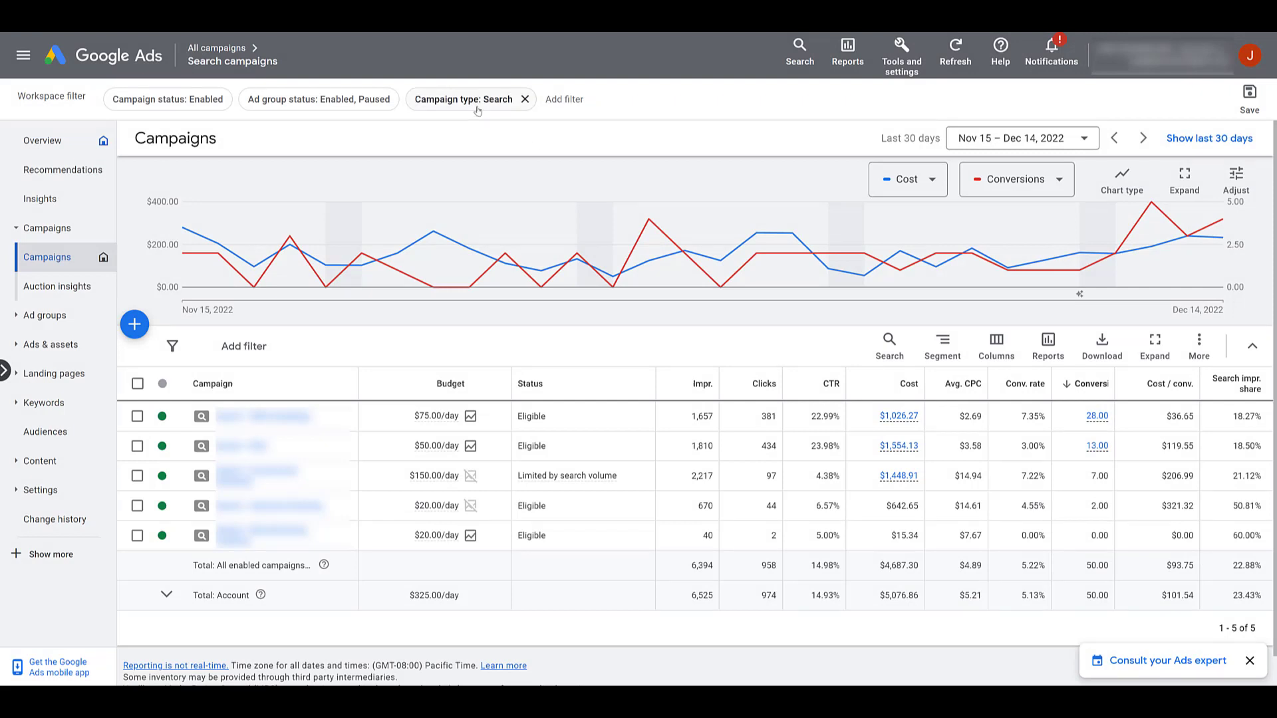
pyautogui.moveTo(512, 133)
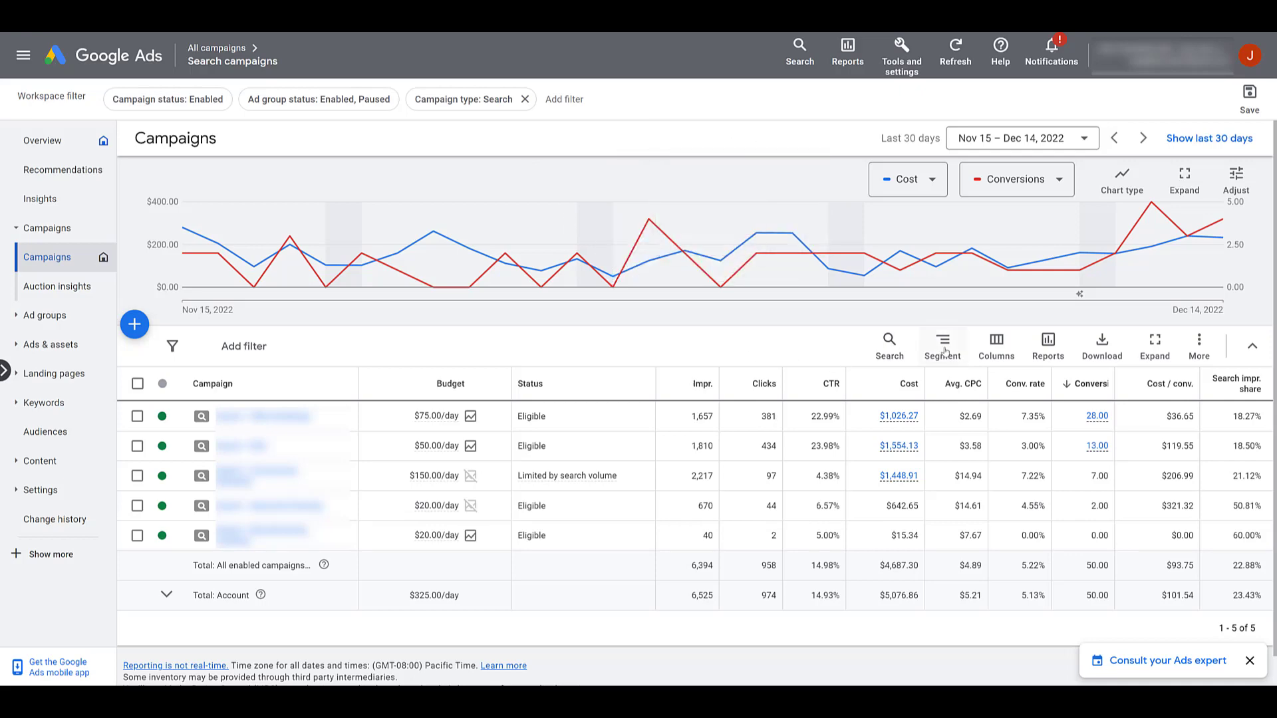
# Segment the Search campaigns table by Network (with search partners)
pyautogui.click(941, 346)
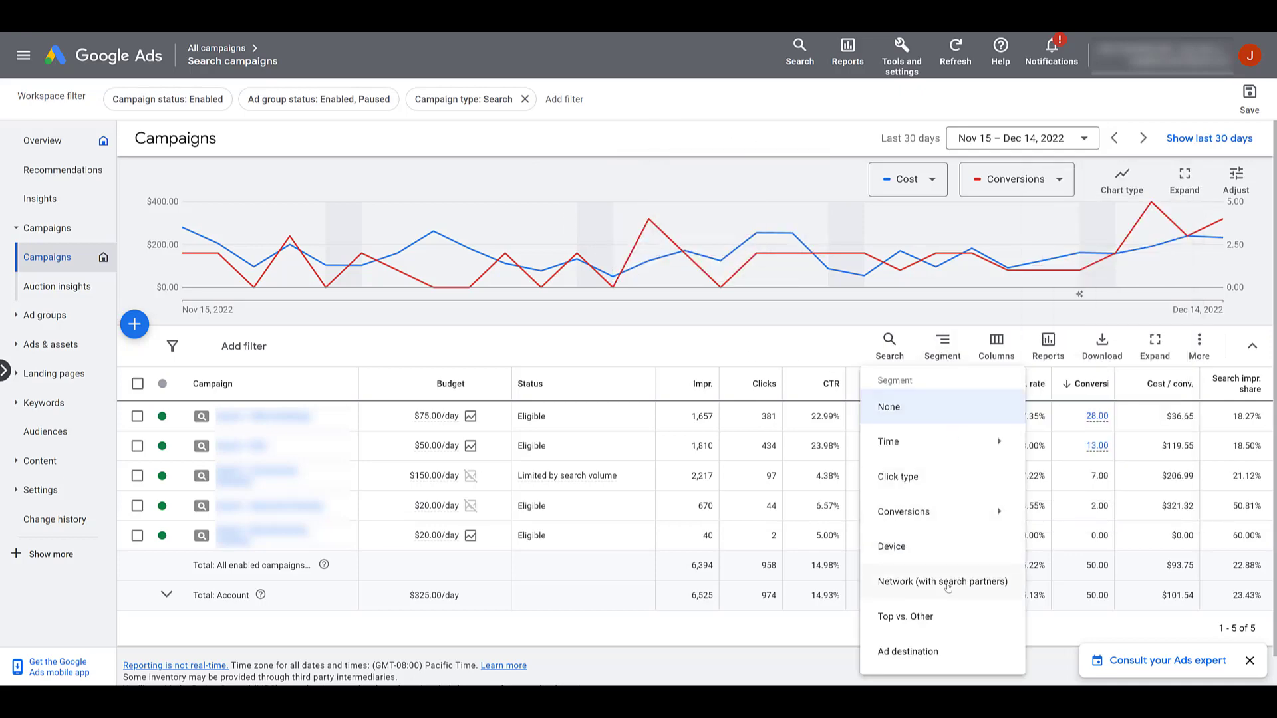
pyautogui.click(943, 581)
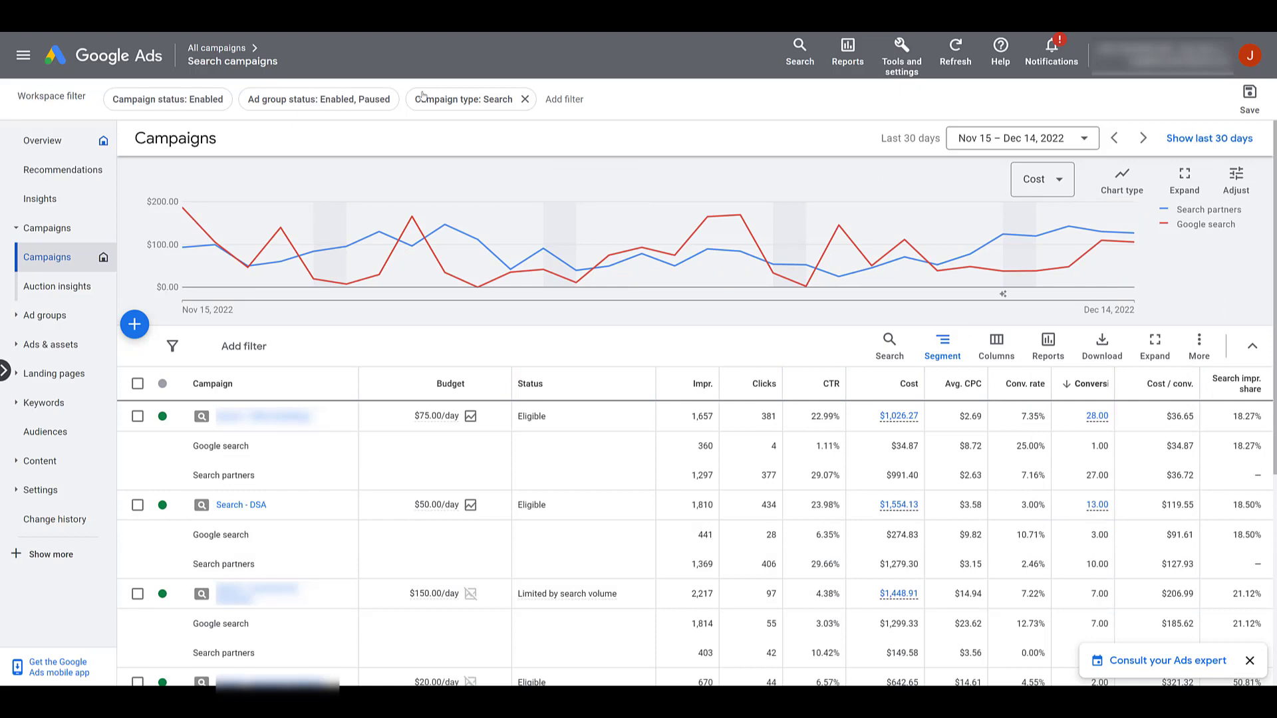
pyautogui.moveTo(455, 136)
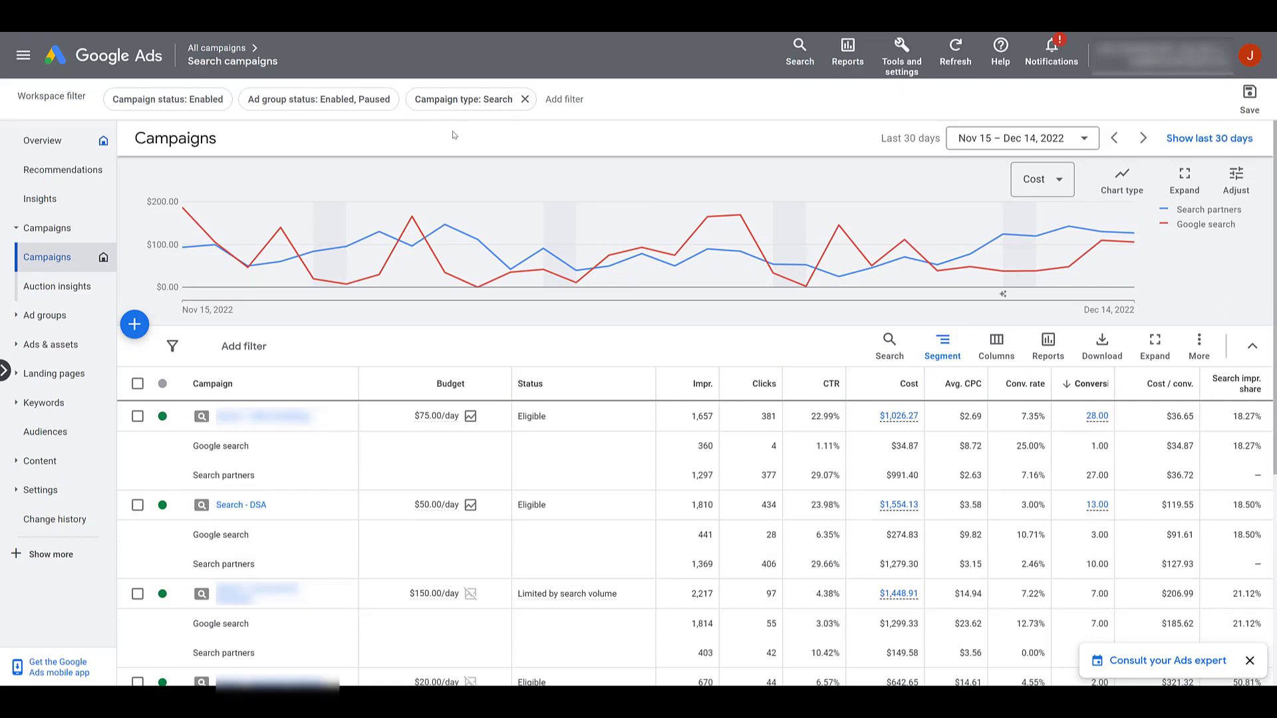
pyautogui.moveTo(484, 347)
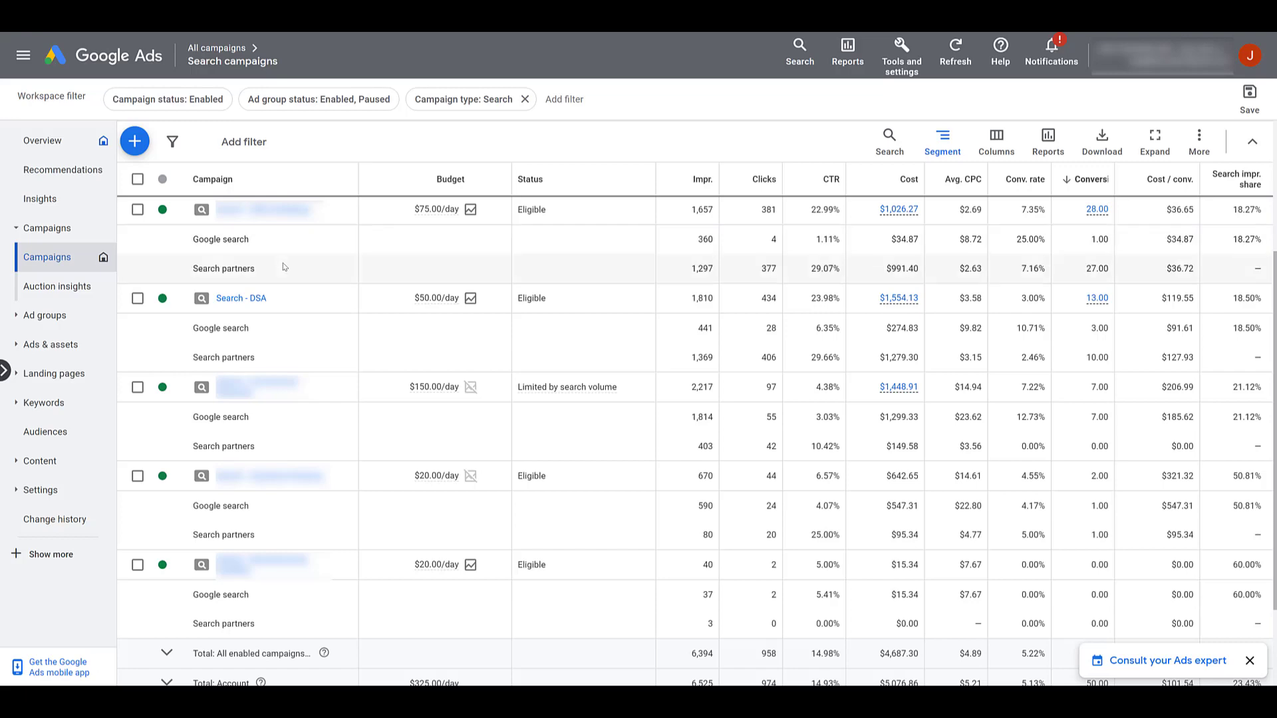
pyautogui.moveTo(469, 143)
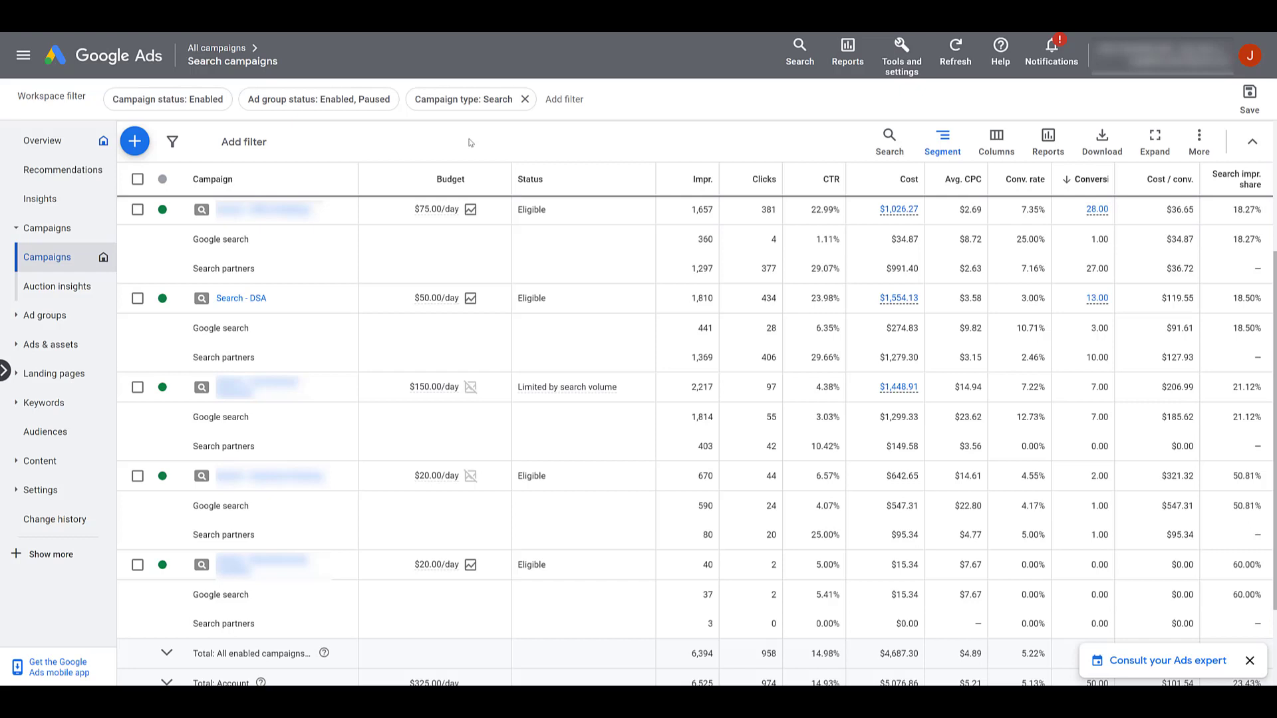
pyautogui.moveTo(422, 138)
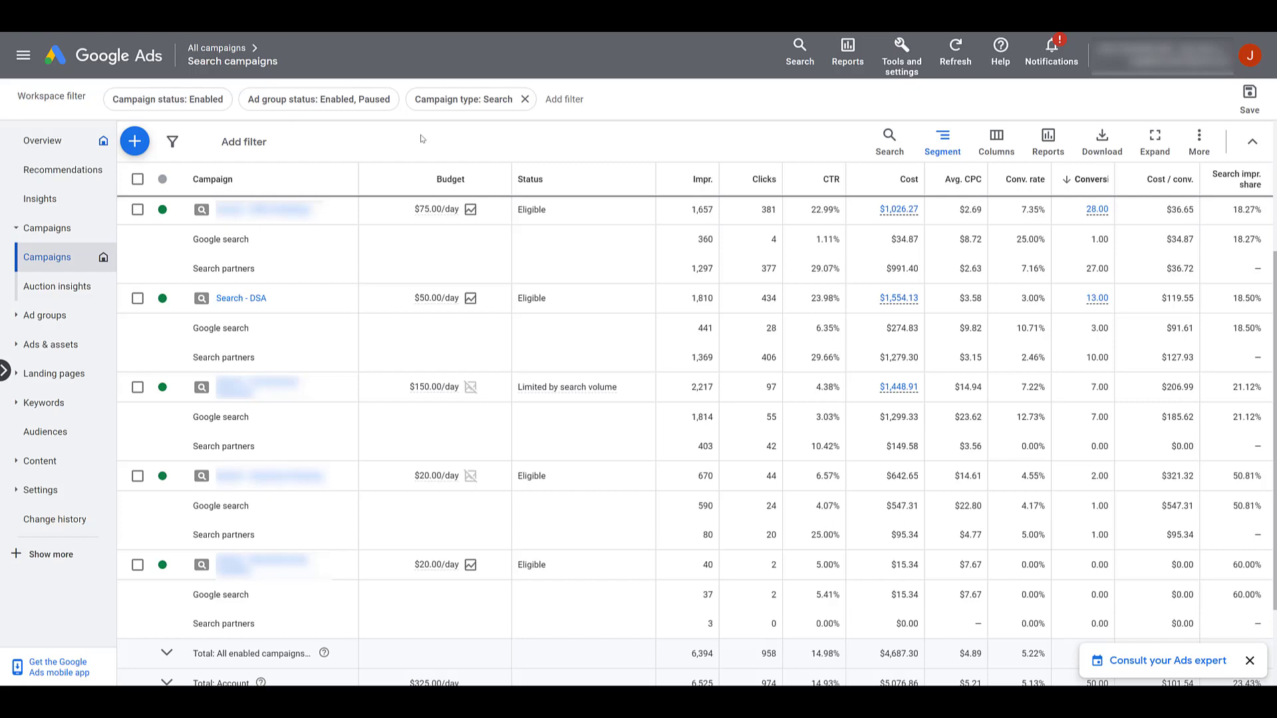
pyautogui.moveTo(451, 144)
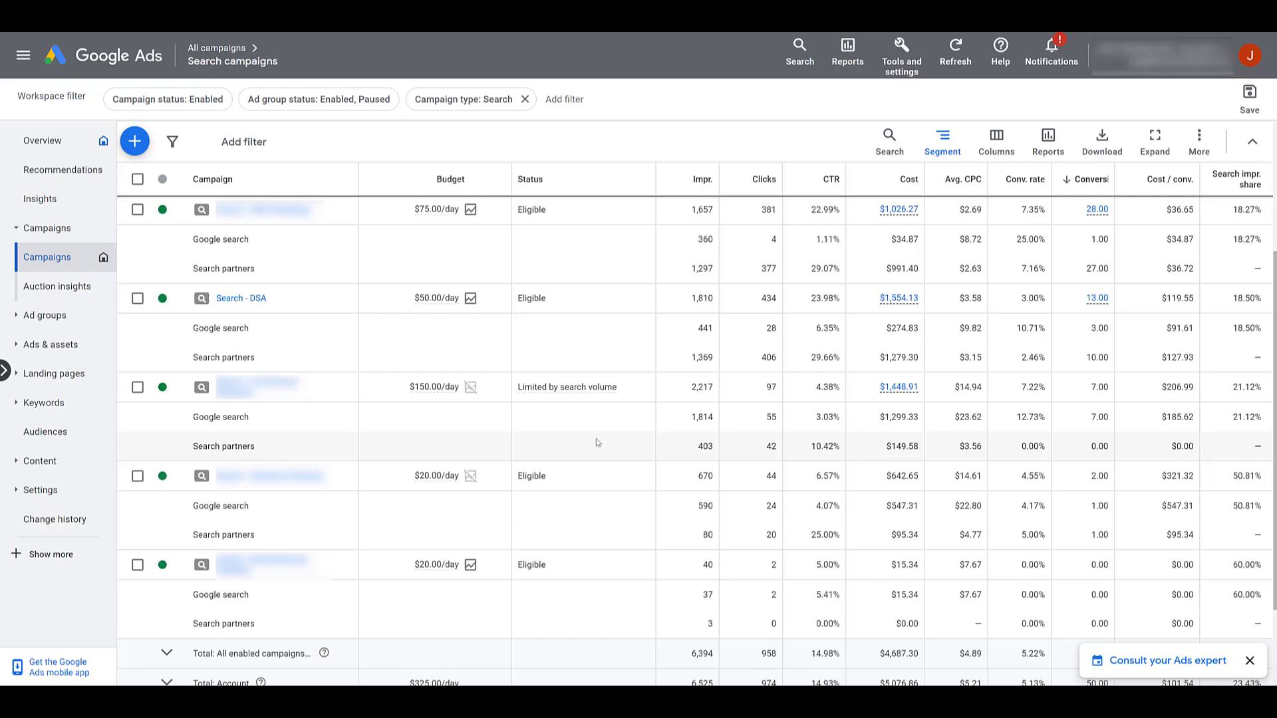
pyautogui.moveTo(43, 315)
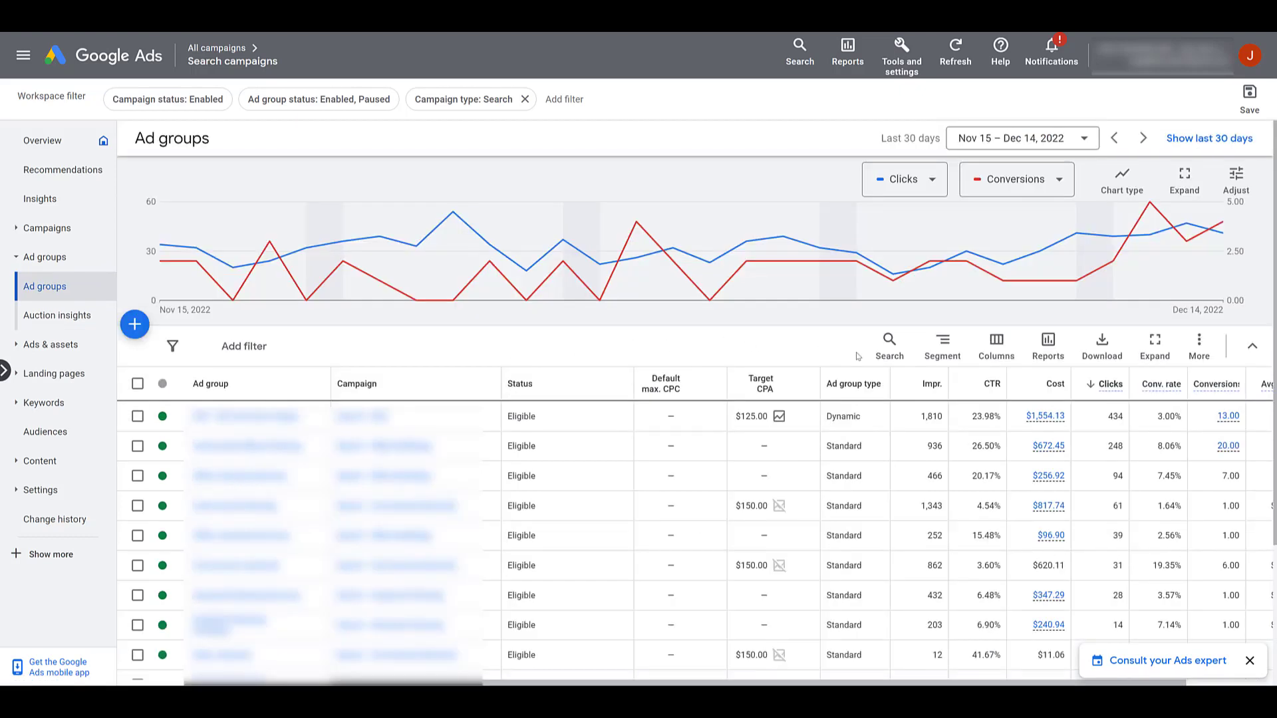
# Segment the Ad groups table by Network (with search partners)
pyautogui.click(941, 344)
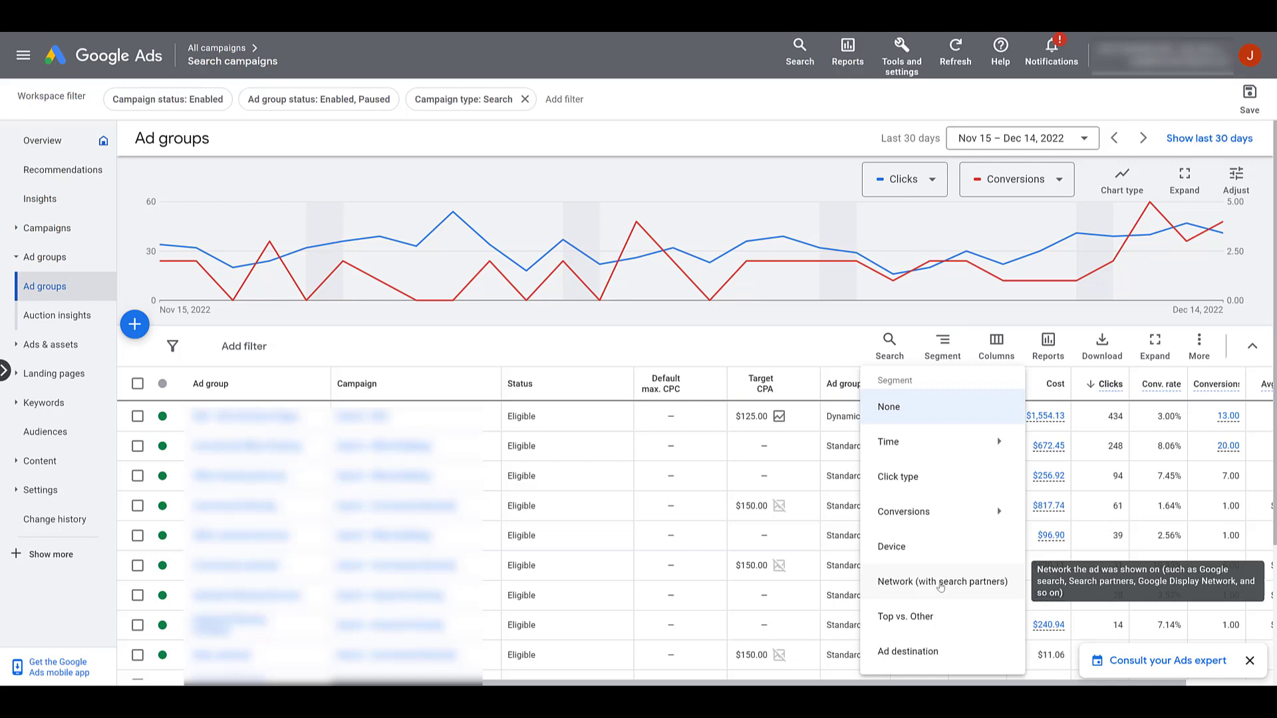
pyautogui.click(942, 581)
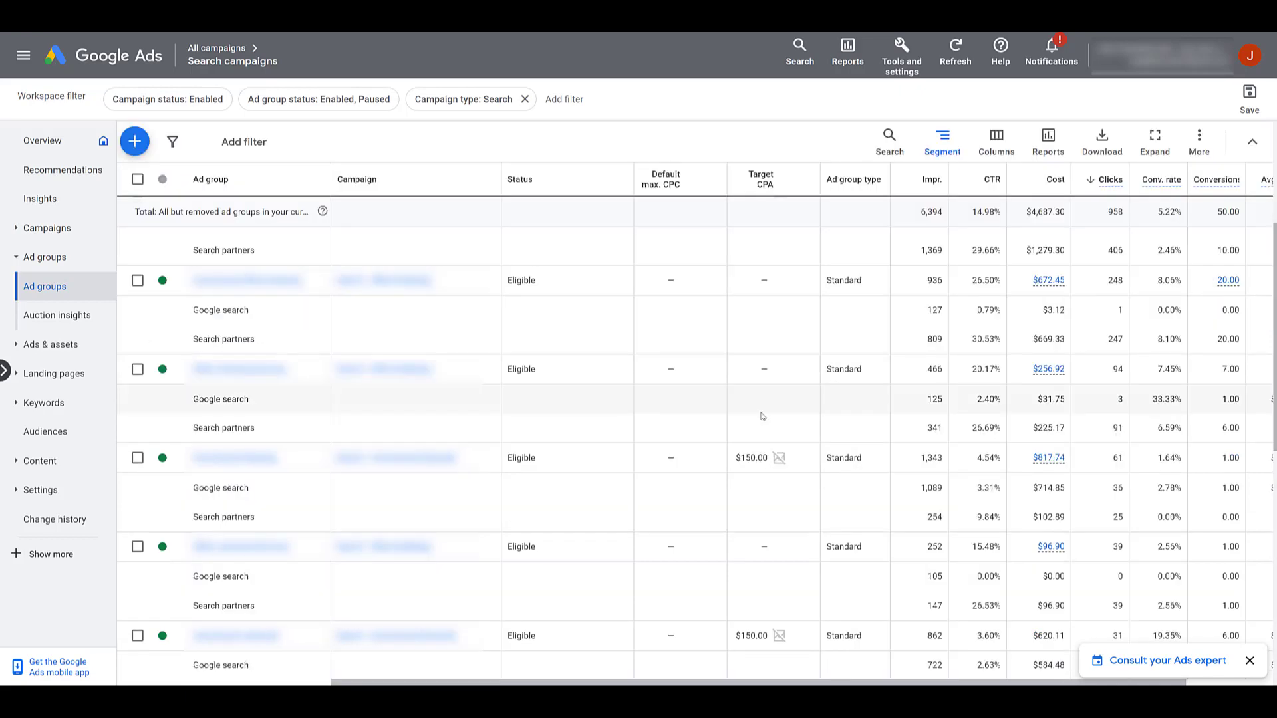